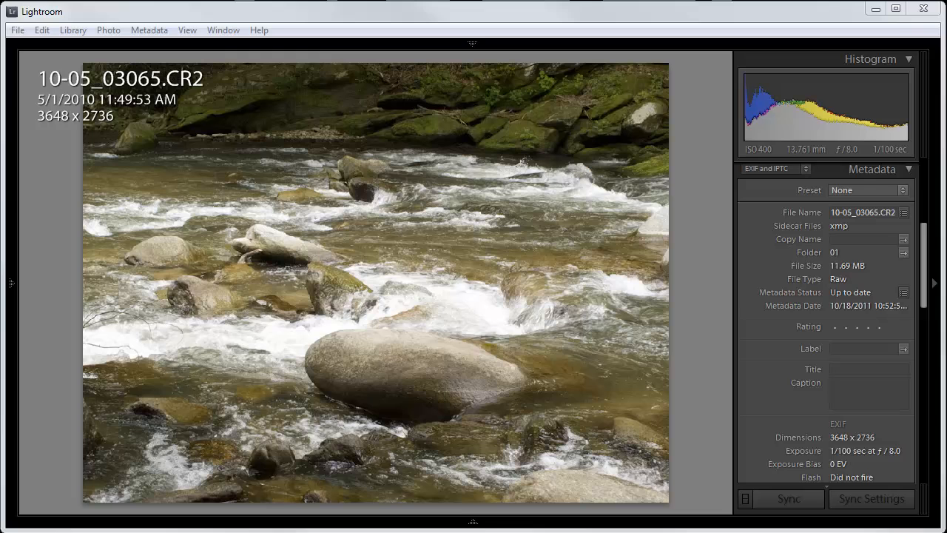
mouse_move(805, 130)
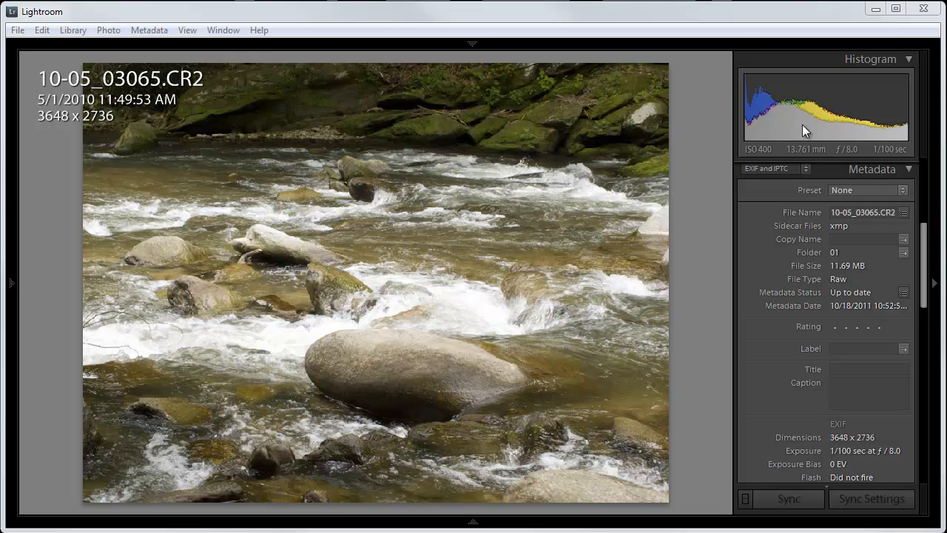
mouse_move(856, 133)
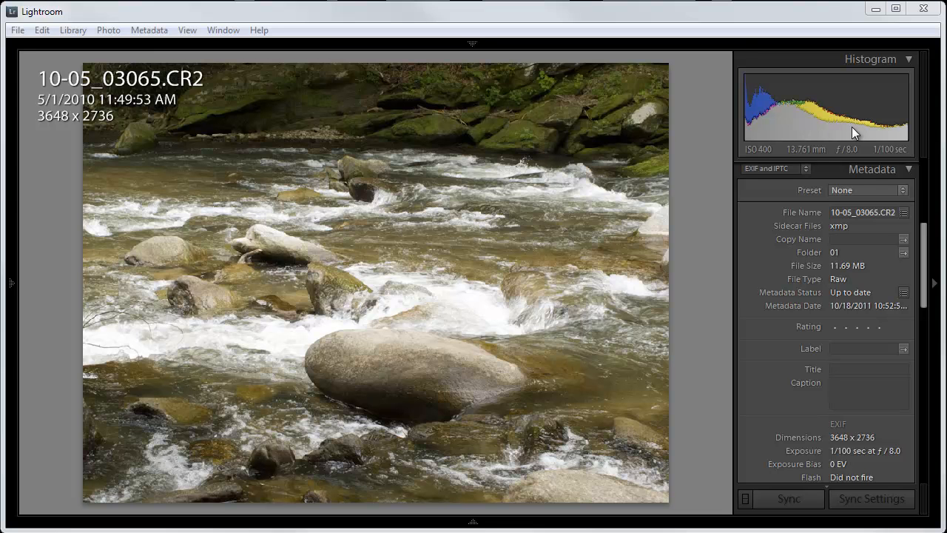
mouse_move(885, 133)
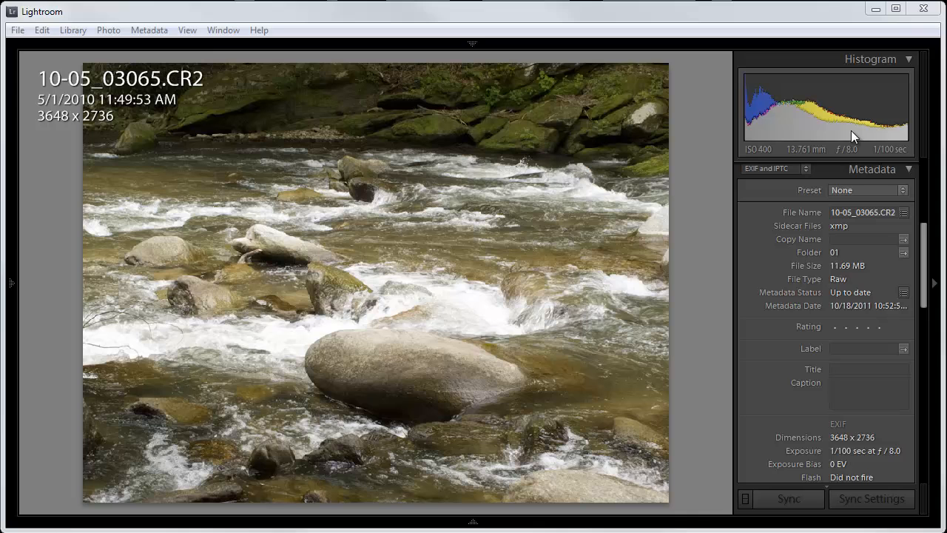
mouse_move(888, 126)
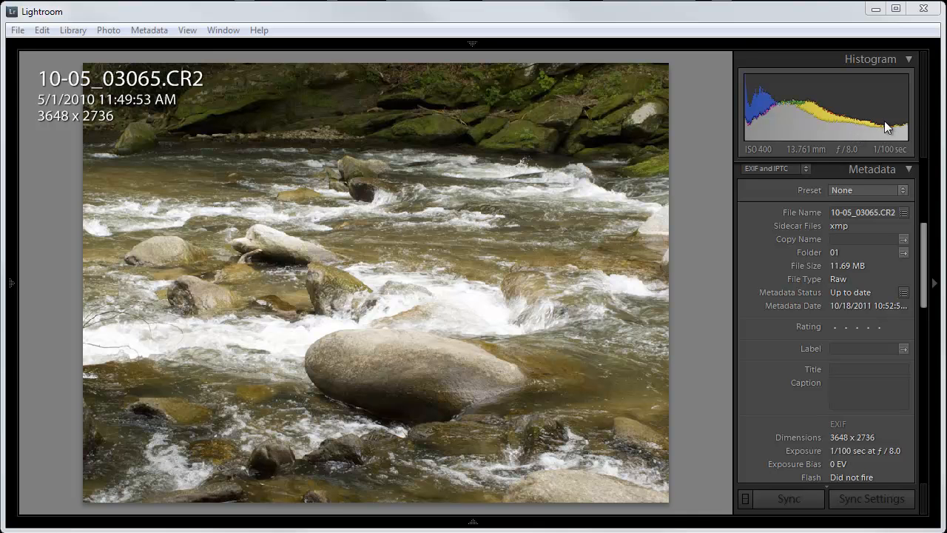
mouse_move(757, 128)
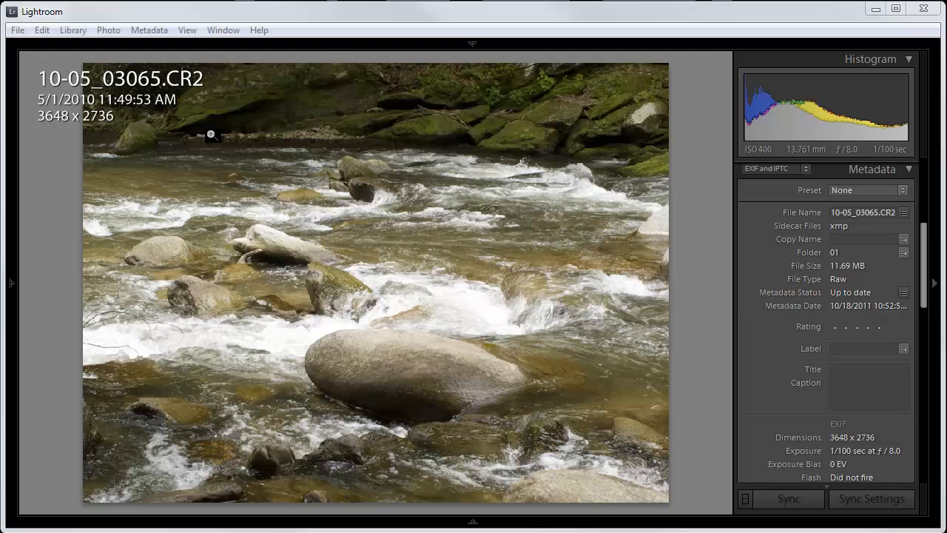
mouse_move(477, 308)
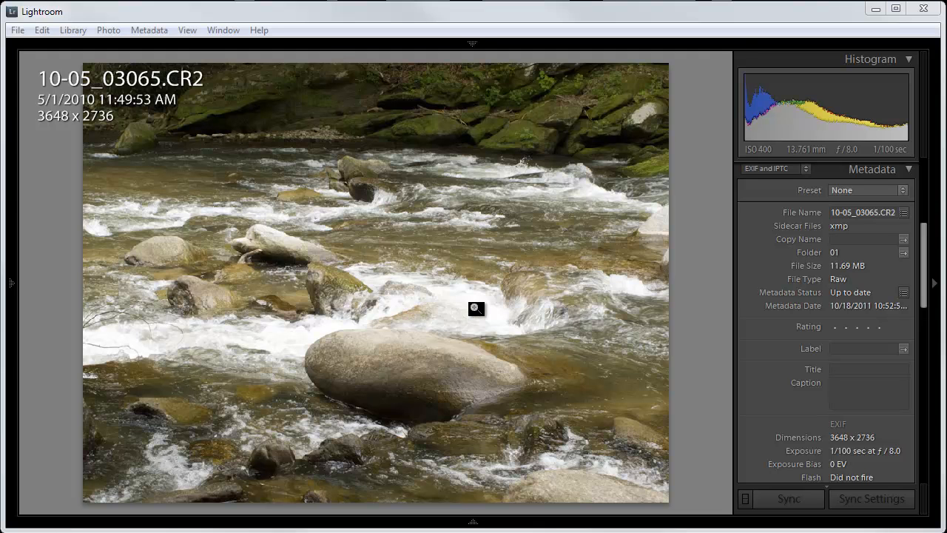
mouse_move(485, 310)
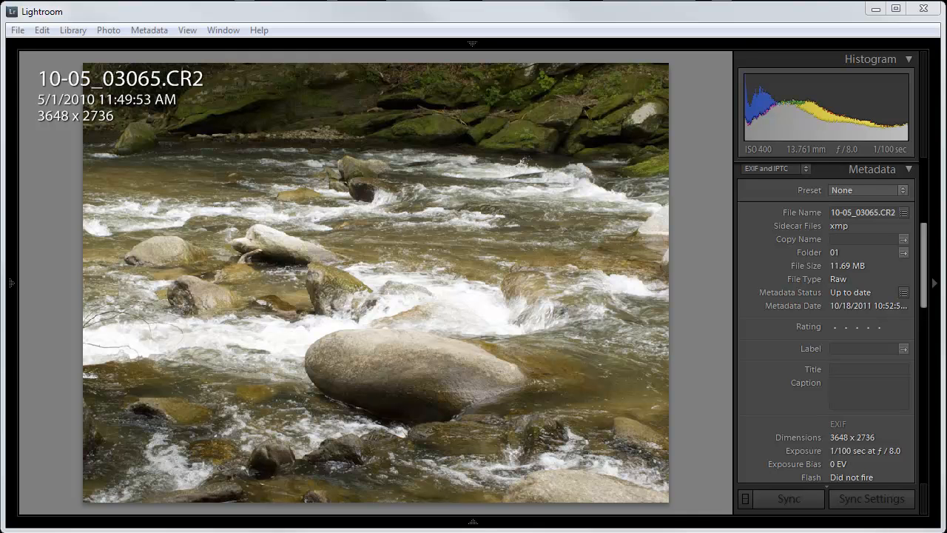
mouse_move(622, 344)
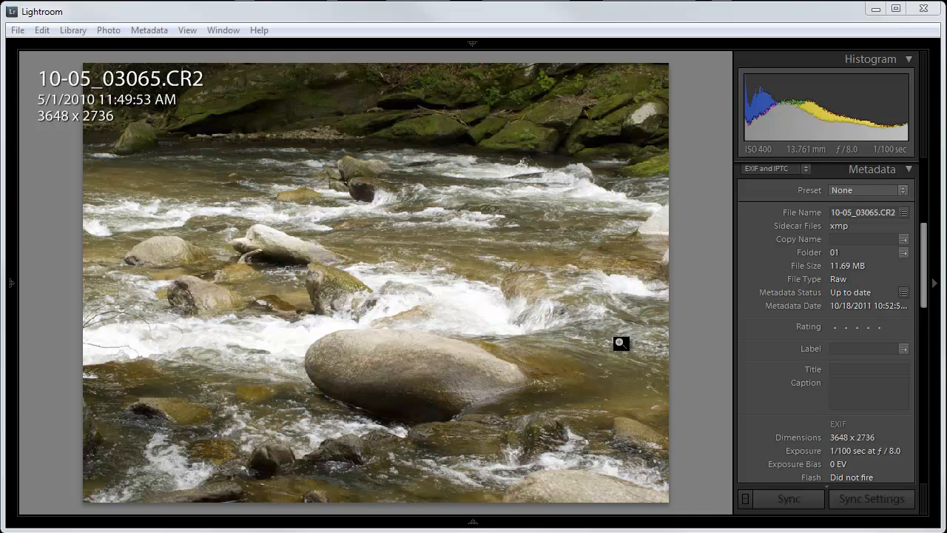
mouse_move(526, 254)
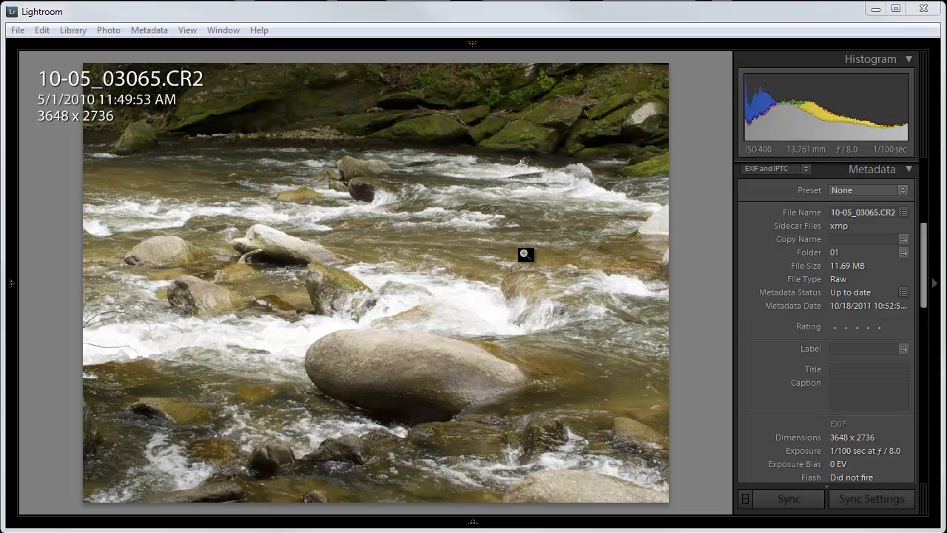
mouse_move(509, 131)
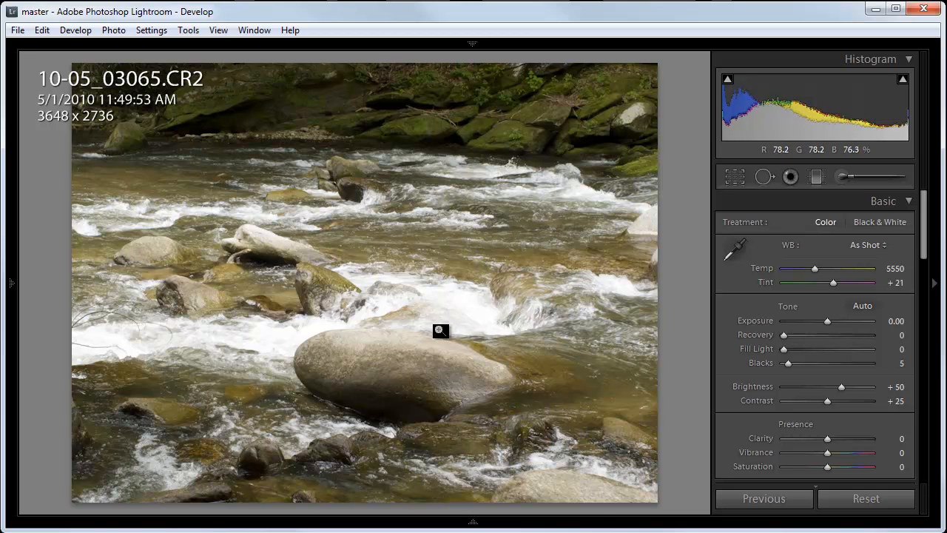
Darken the raw river photo's exposure, trying about -1.4 before easing back to -1.33
right_click(441, 330)
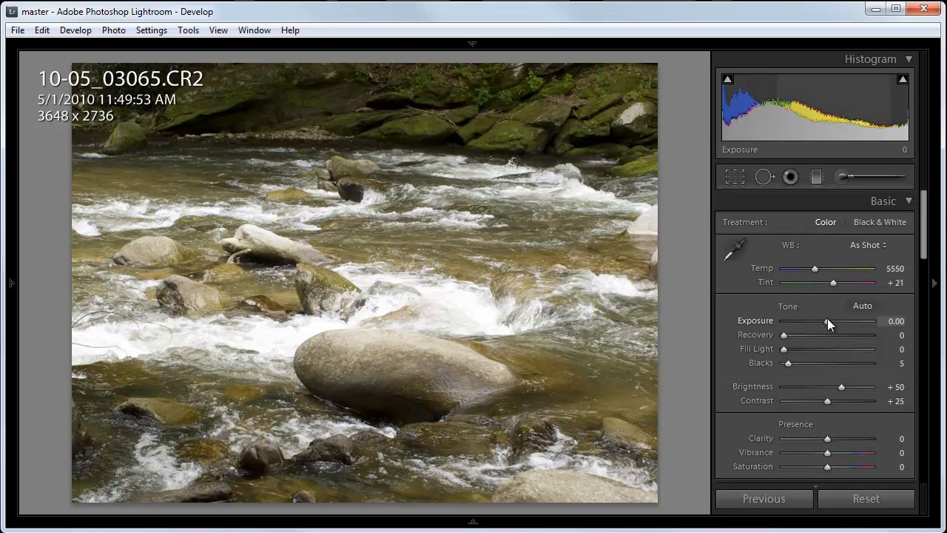
left_click_drag(826, 321, 811, 322)
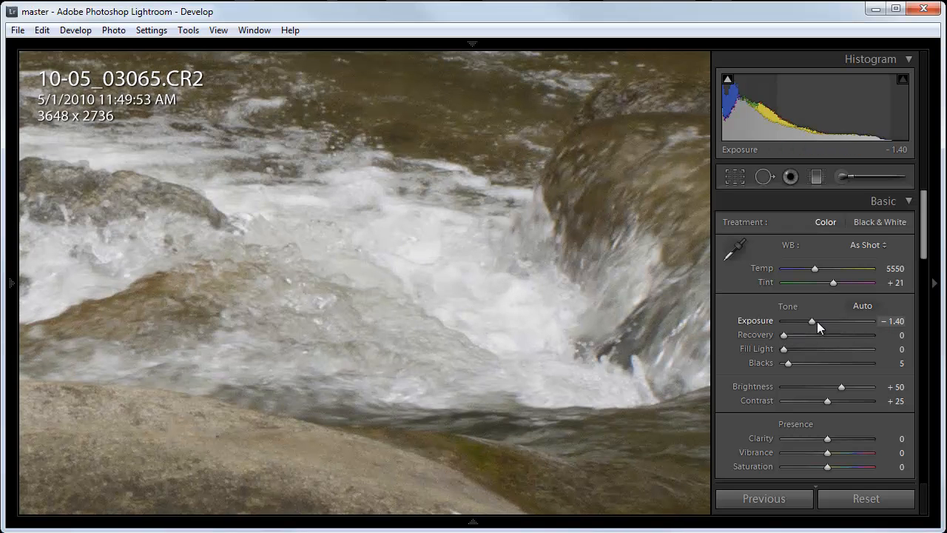
left_click_drag(817, 321, 811, 321)
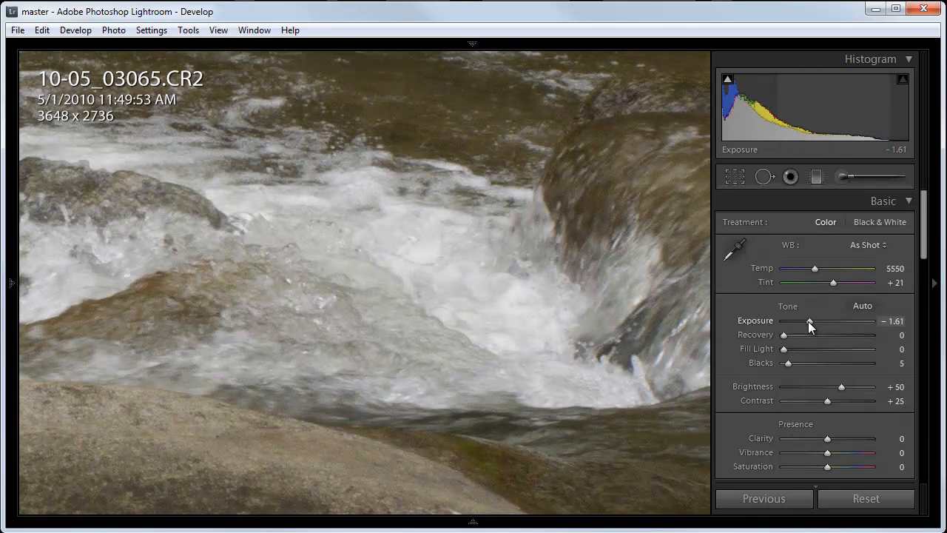
left_click_drag(809, 321, 814, 321)
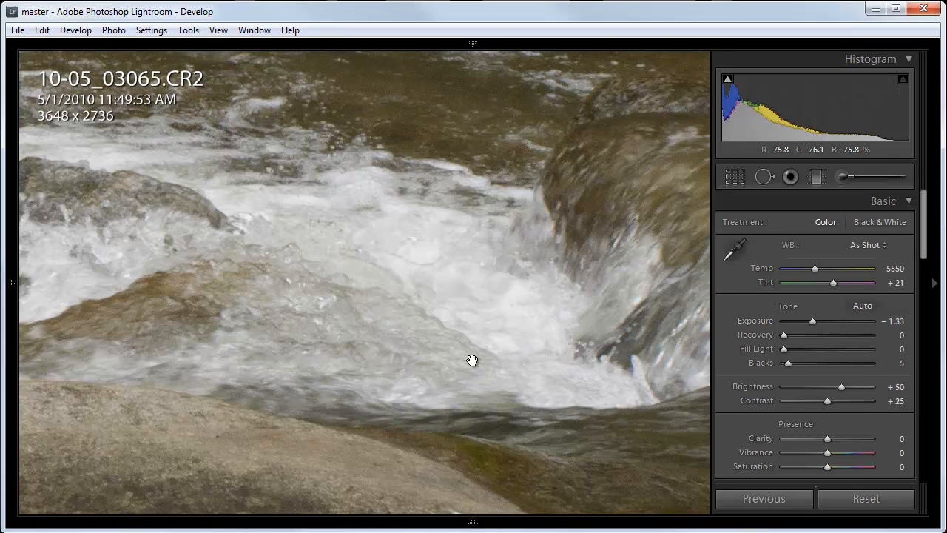
mouse_move(908, 151)
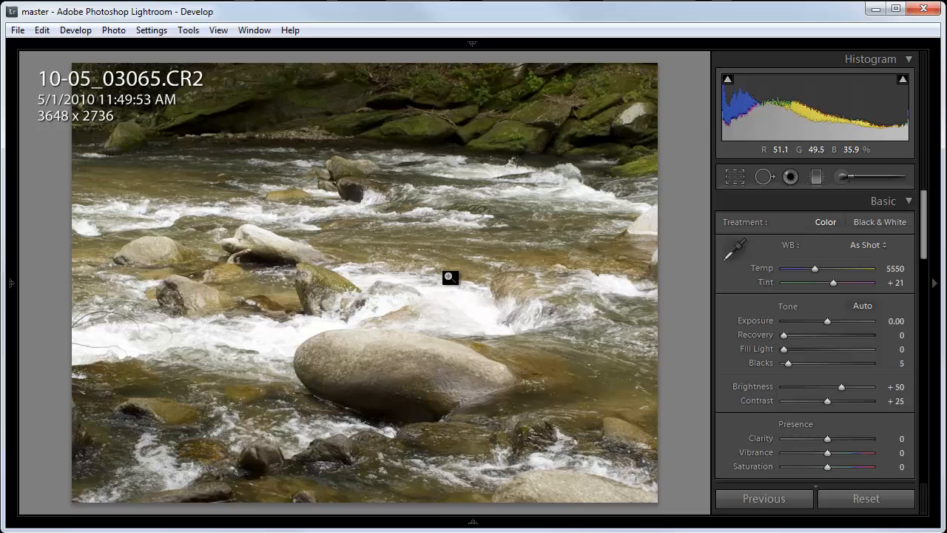
Push the river photo's exposure up to +4.00, then bring it back down to +1.88
right_click(451, 278)
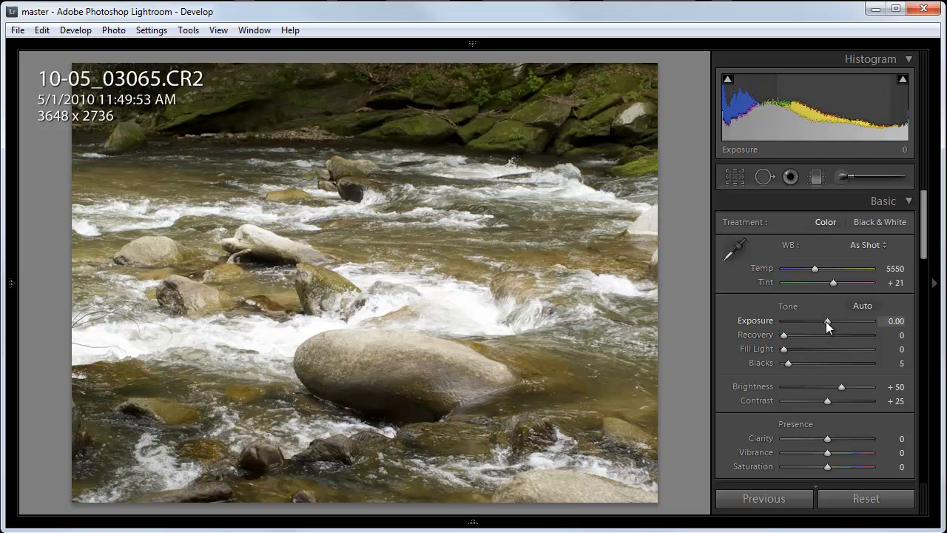
left_click_drag(828, 321, 838, 321)
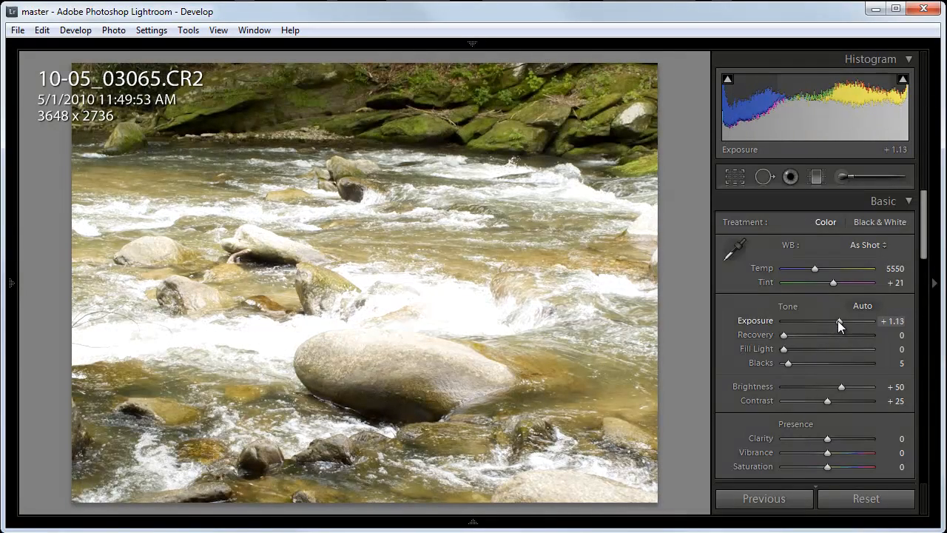
left_click_drag(839, 321, 847, 321)
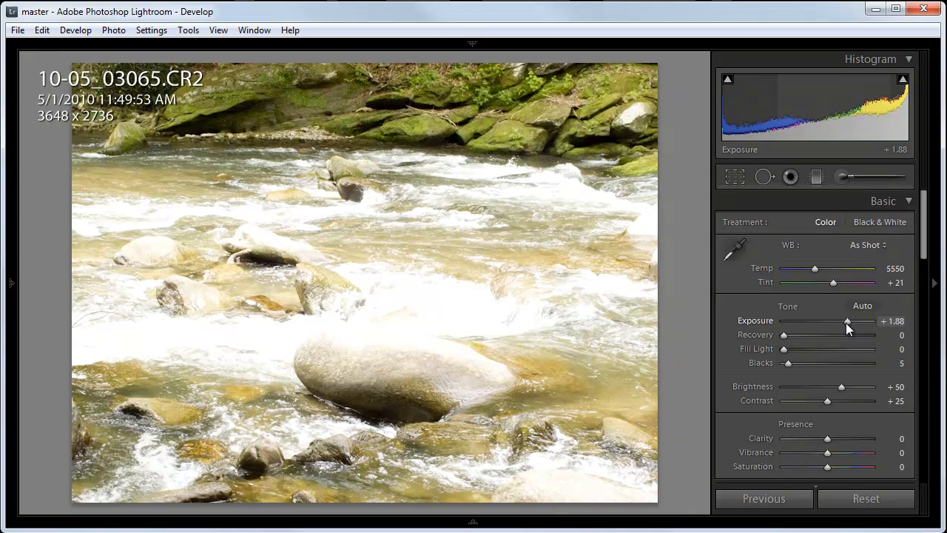
left_click_drag(847, 320, 849, 320)
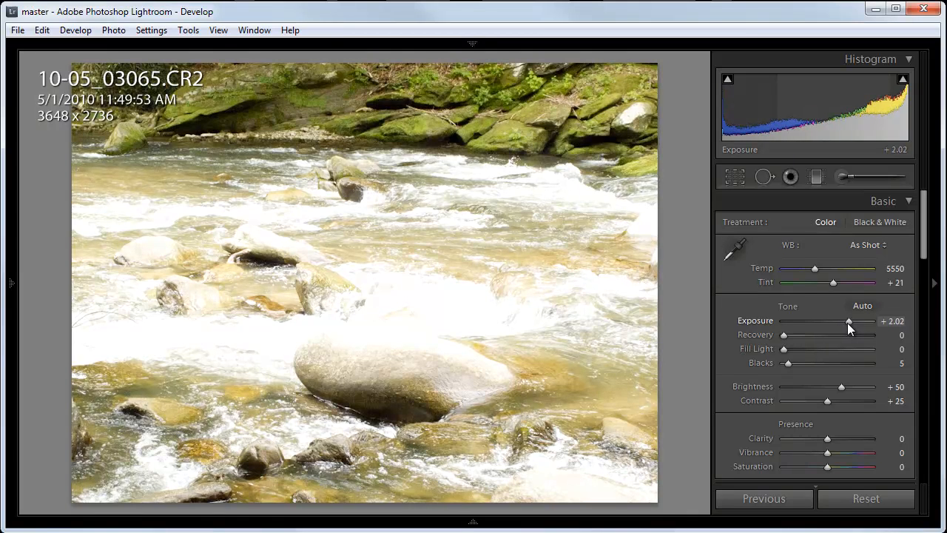
left_click_drag(849, 320, 872, 320)
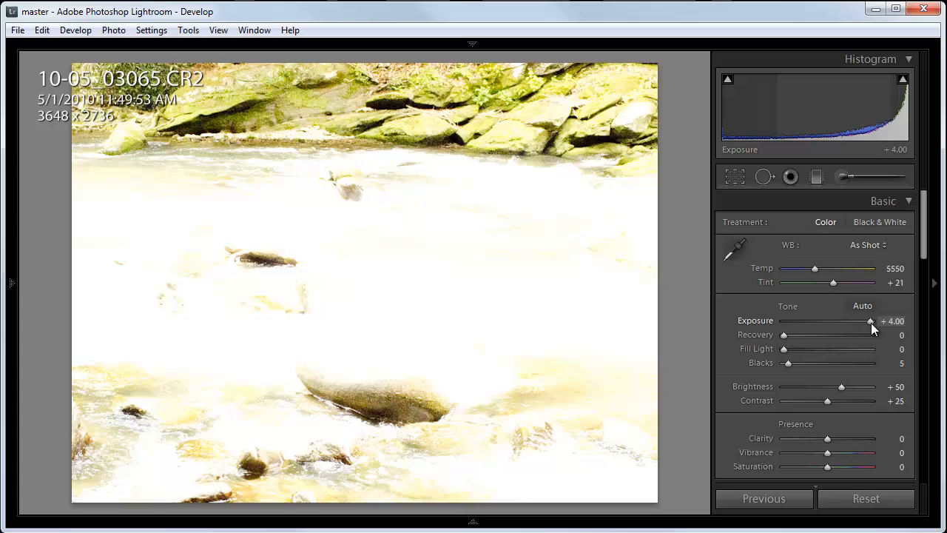
left_click_drag(871, 321, 853, 321)
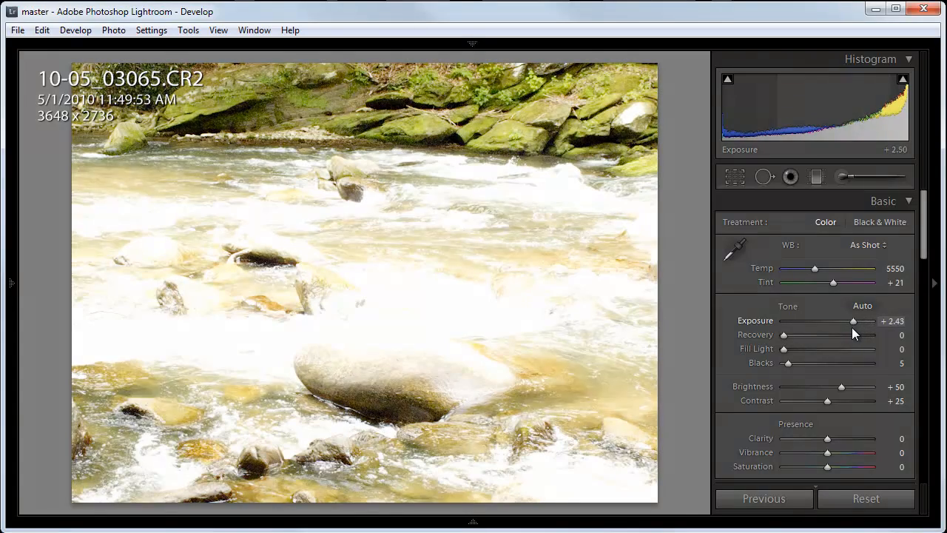
left_click_drag(852, 321, 846, 320)
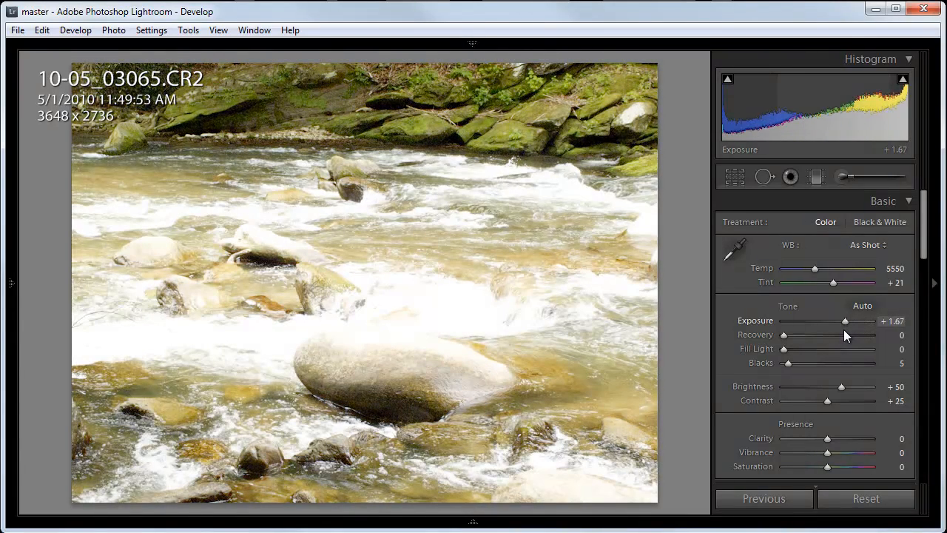
left_click_drag(845, 320, 850, 321)
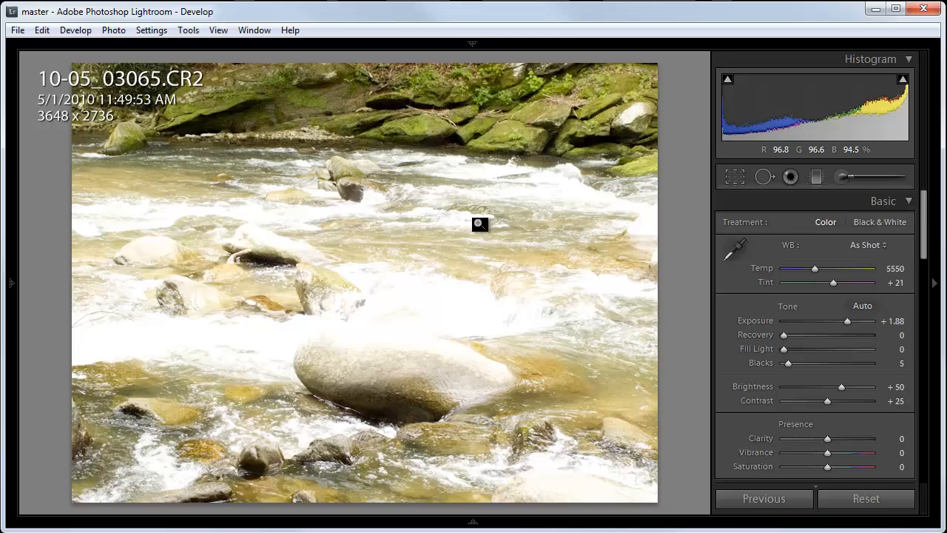
Select the three 10-05_03065 exposures and send them to Merge to HDR Pro in Photoshop
left_click(73, 30)
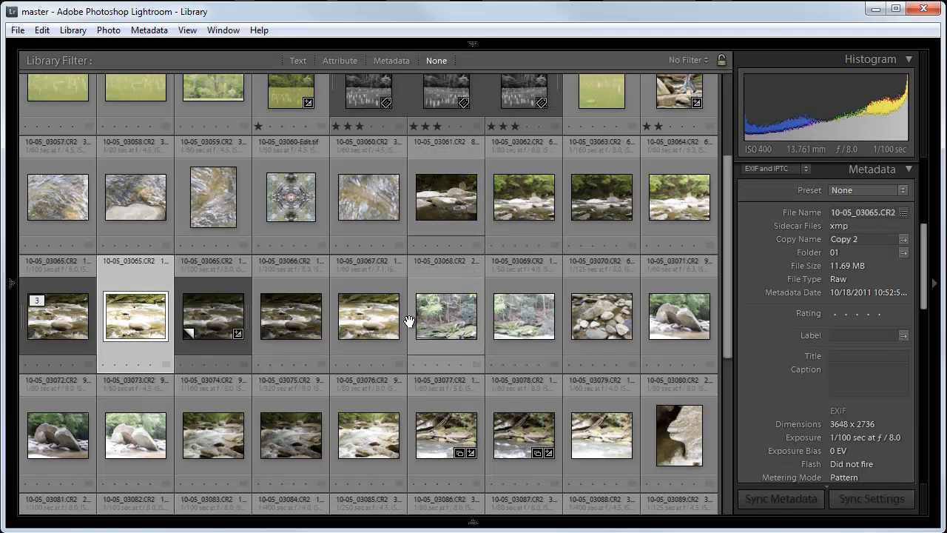
left_click(57, 317)
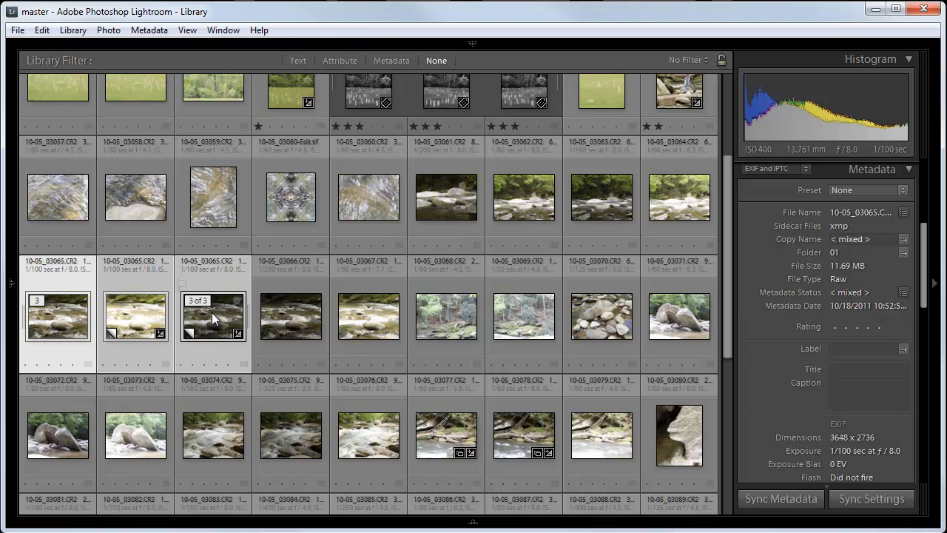
right_click(213, 317)
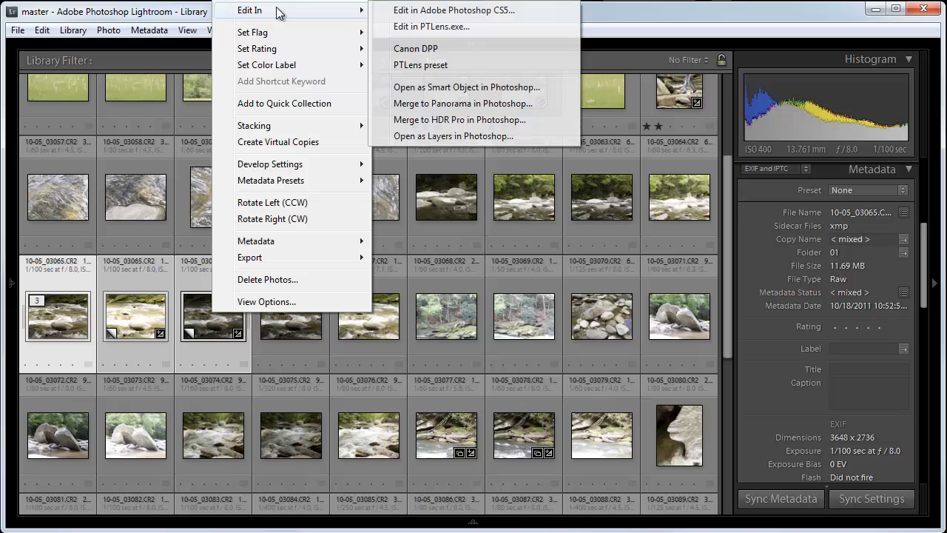
mouse_move(472, 87)
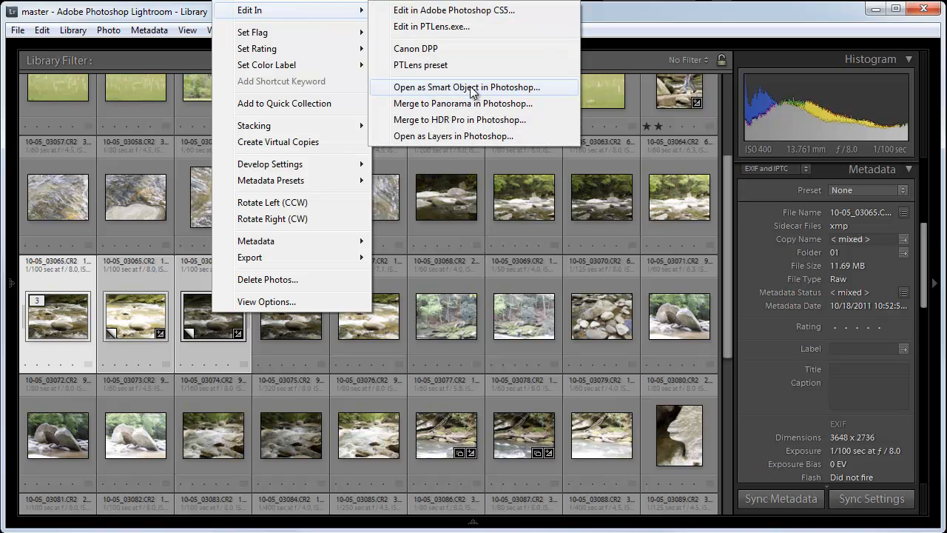
mouse_move(474, 119)
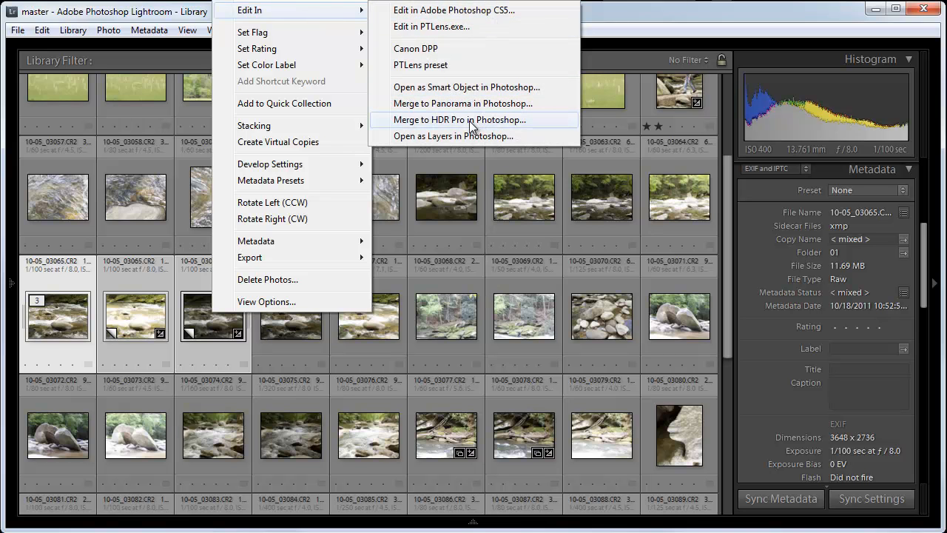
mouse_move(502, 131)
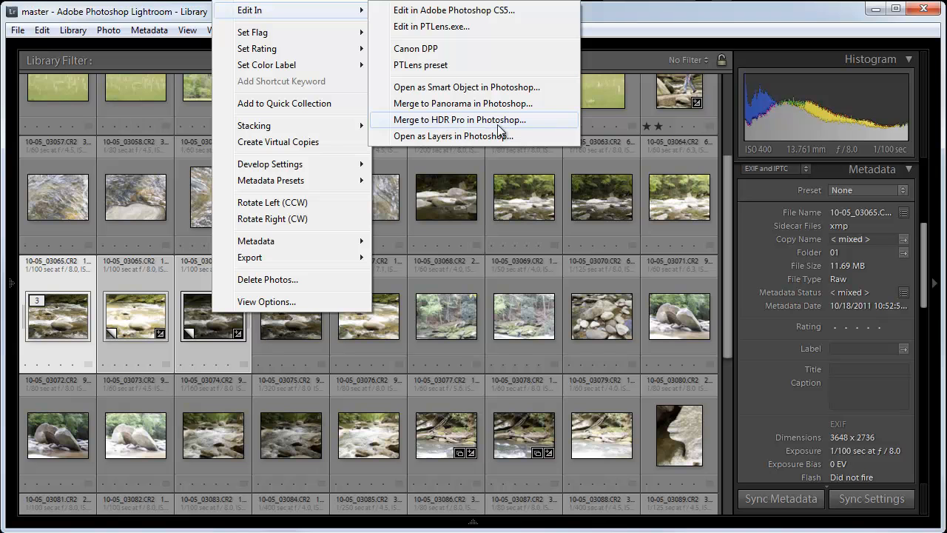
left_click(458, 119)
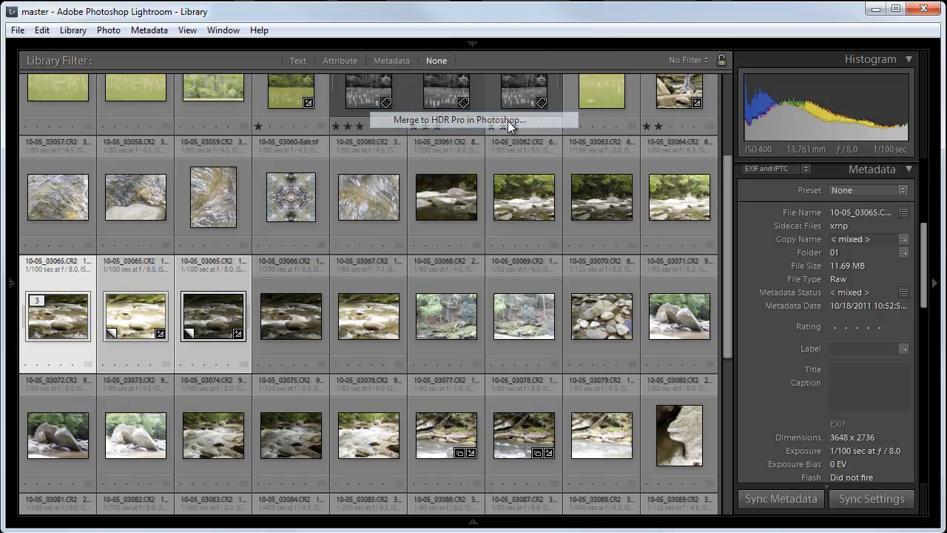
Review the EV values (1/60 s, f/4.0, ISO 100) for images 1–3 and confirm them
left_click(457, 120)
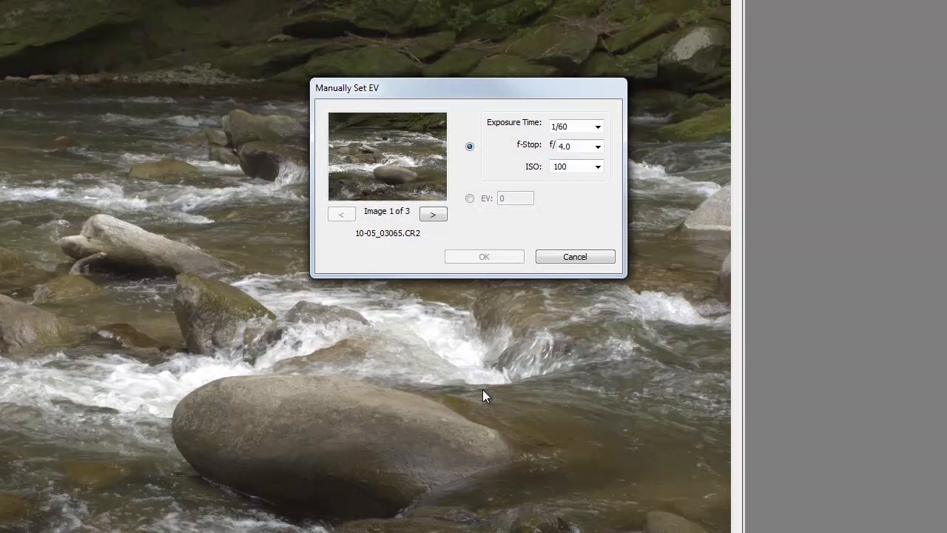
mouse_move(659, 150)
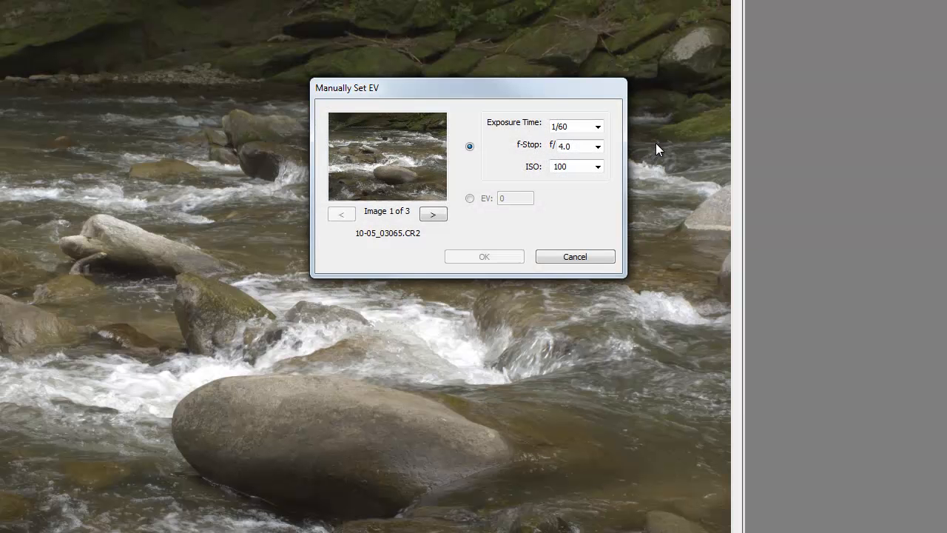
mouse_move(432, 90)
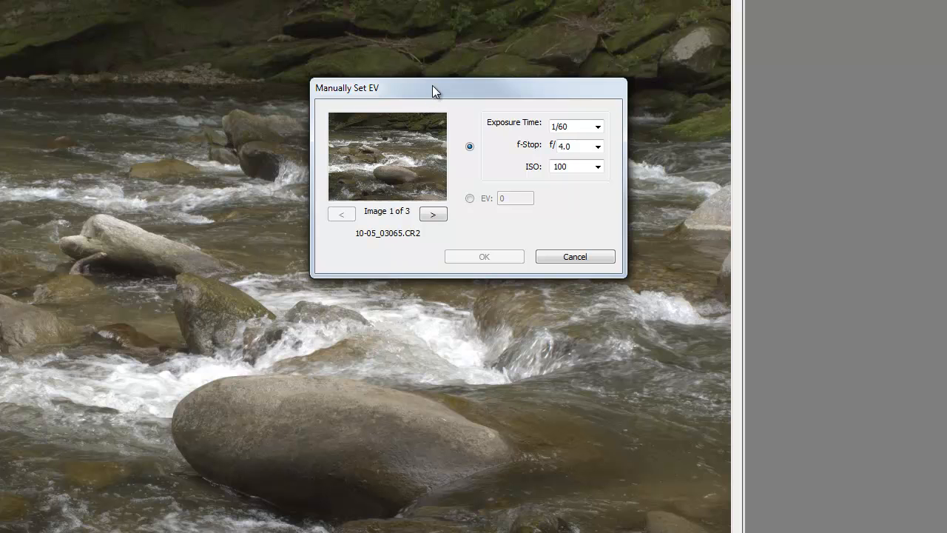
left_click_drag(435, 88, 459, 107)
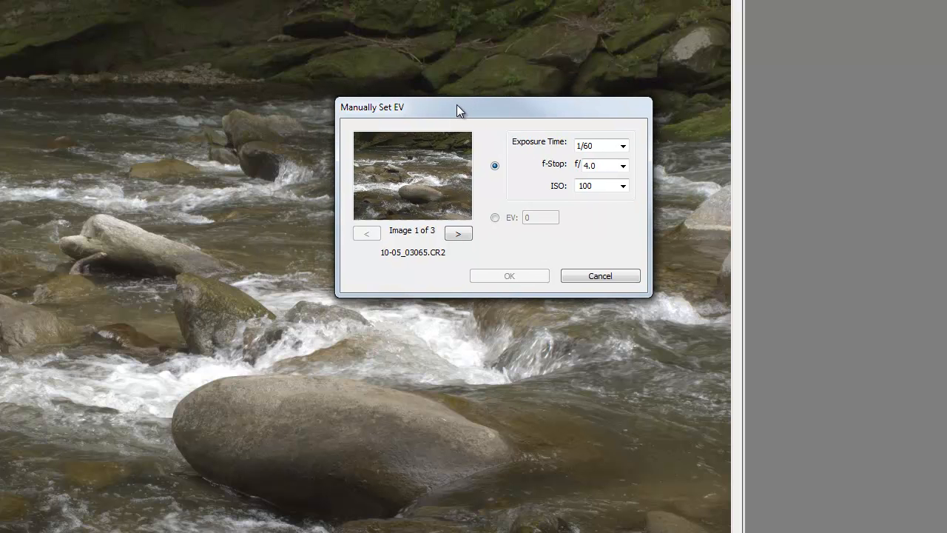
mouse_move(483, 191)
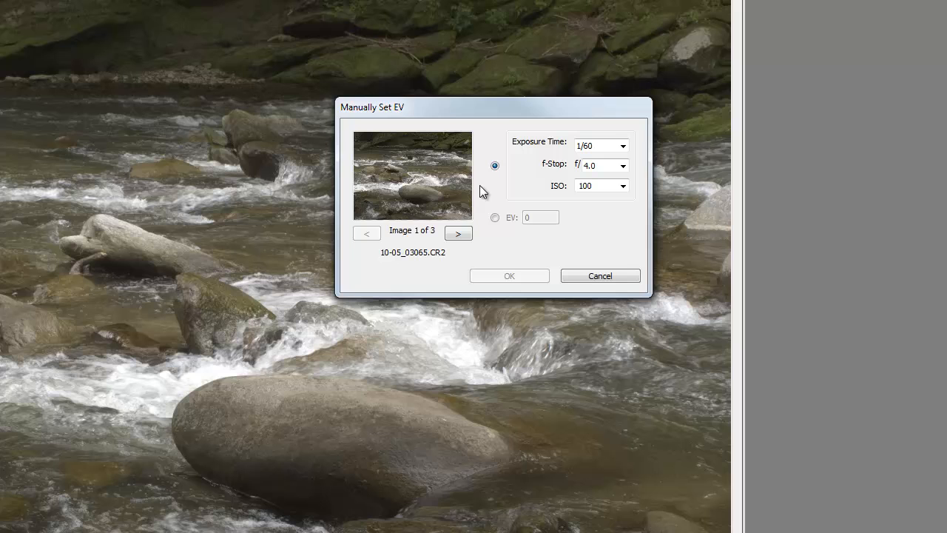
mouse_move(458, 233)
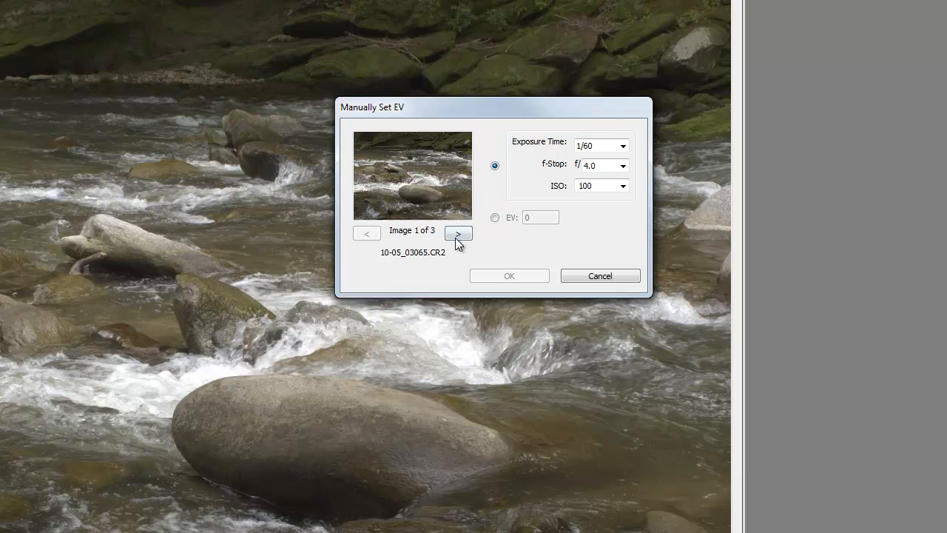
left_click(458, 233)
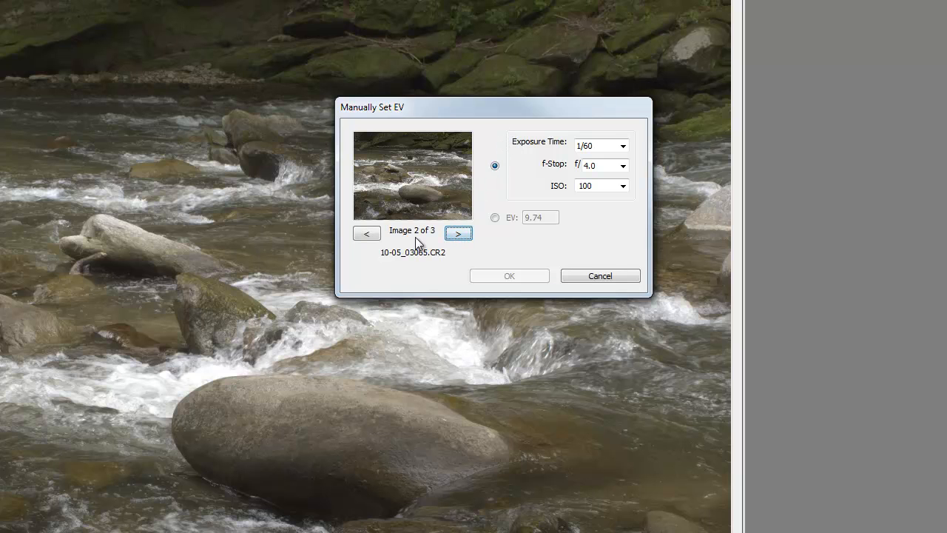
left_click(457, 233)
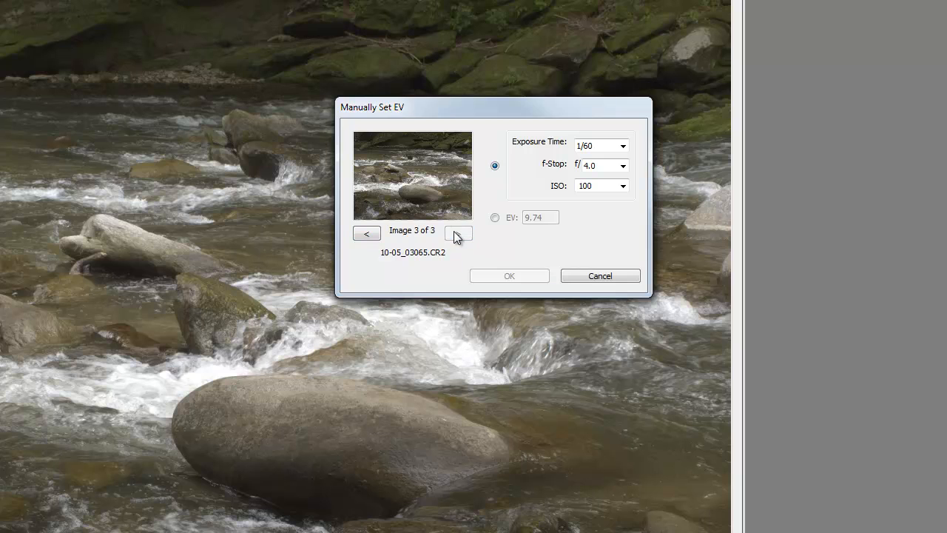
left_click(458, 233)
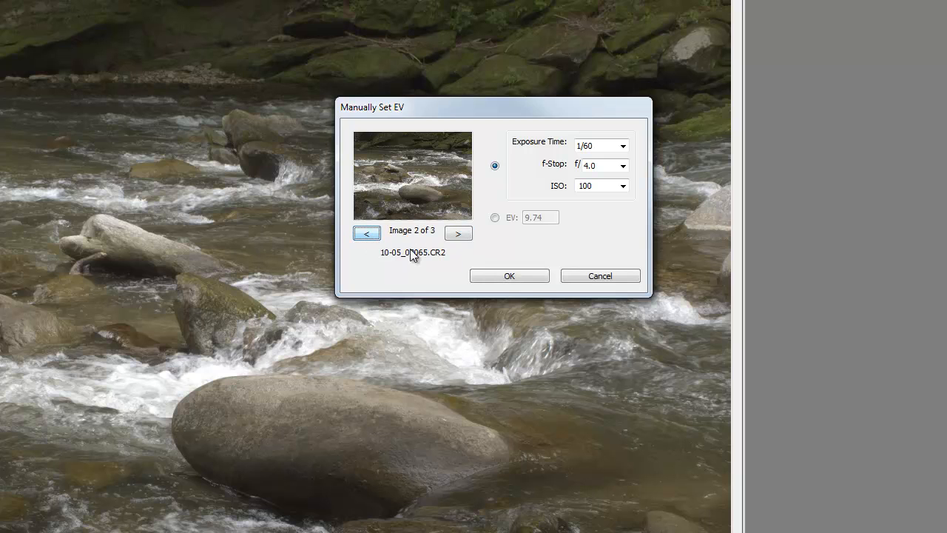
left_click(366, 233)
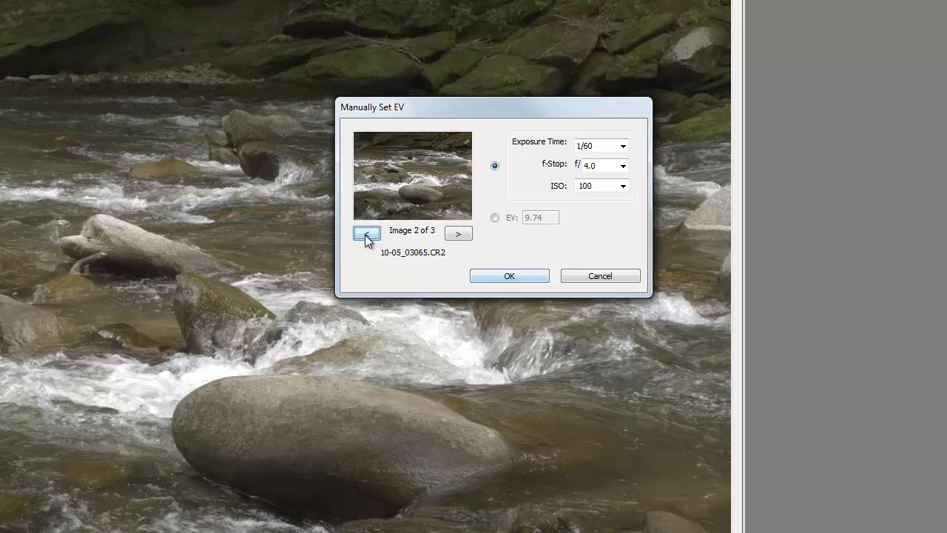
left_click(509, 276)
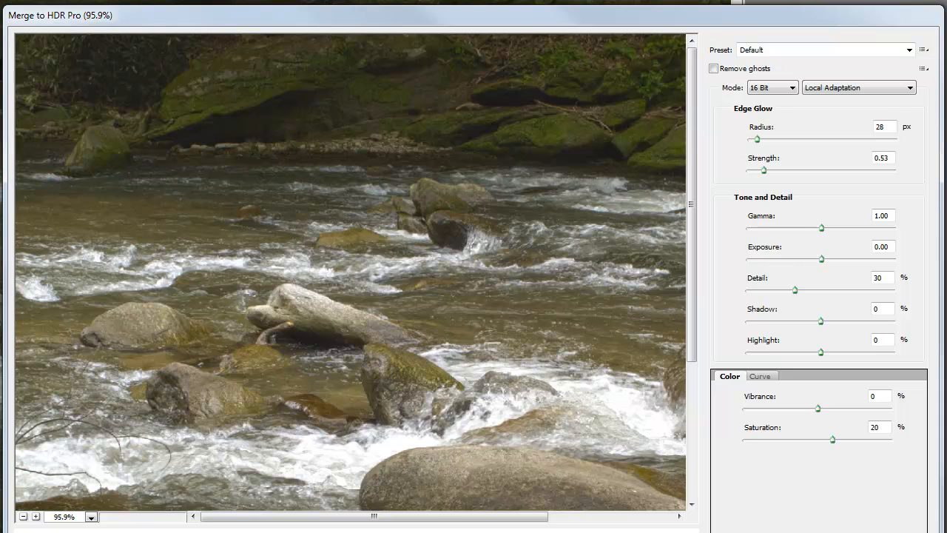
mouse_move(818, 180)
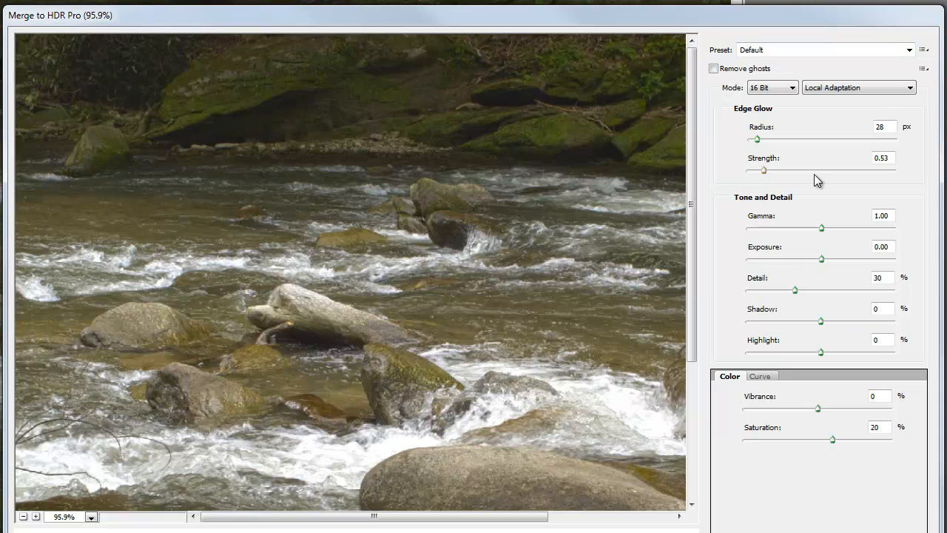
mouse_move(903, 57)
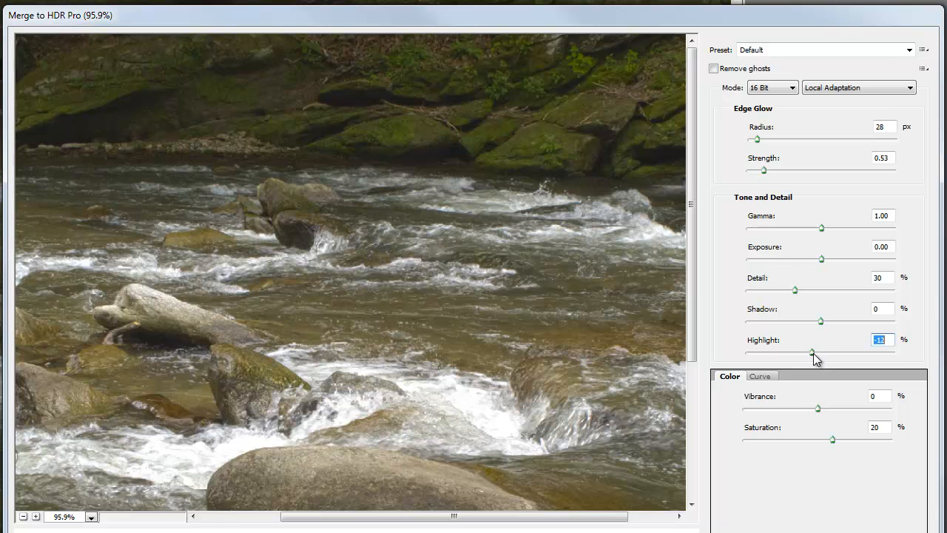
Lower the Merge to HDR Pro Highlight setting to -25%
left_click_drag(812, 352, 807, 352)
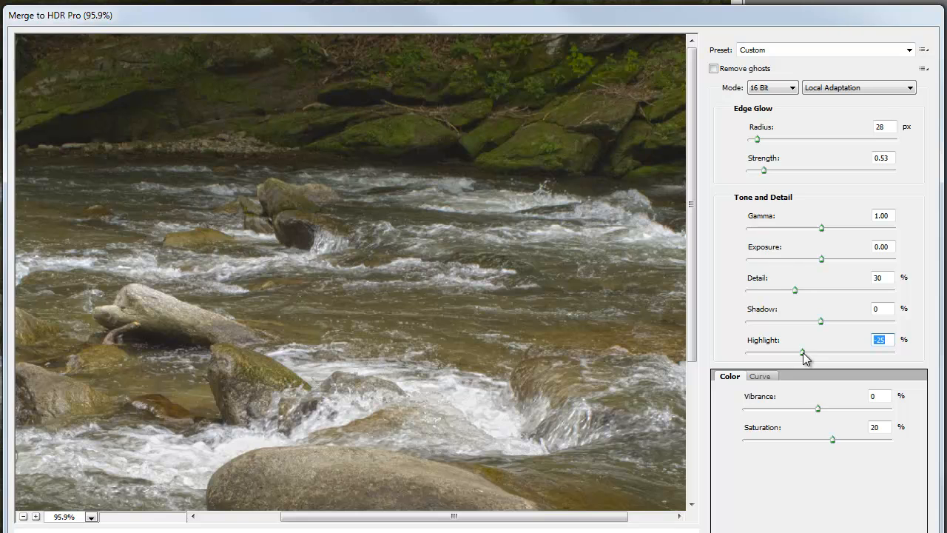
mouse_move(533, 446)
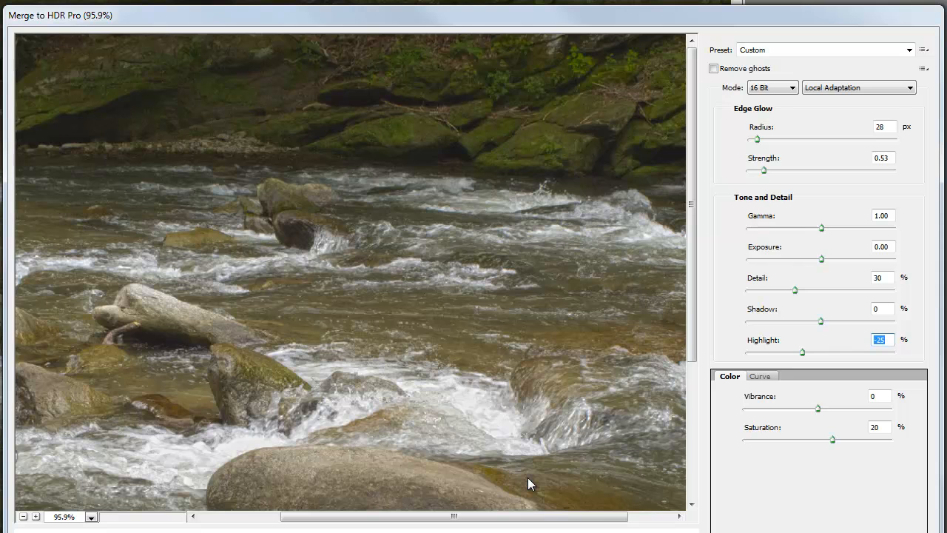
mouse_move(803, 374)
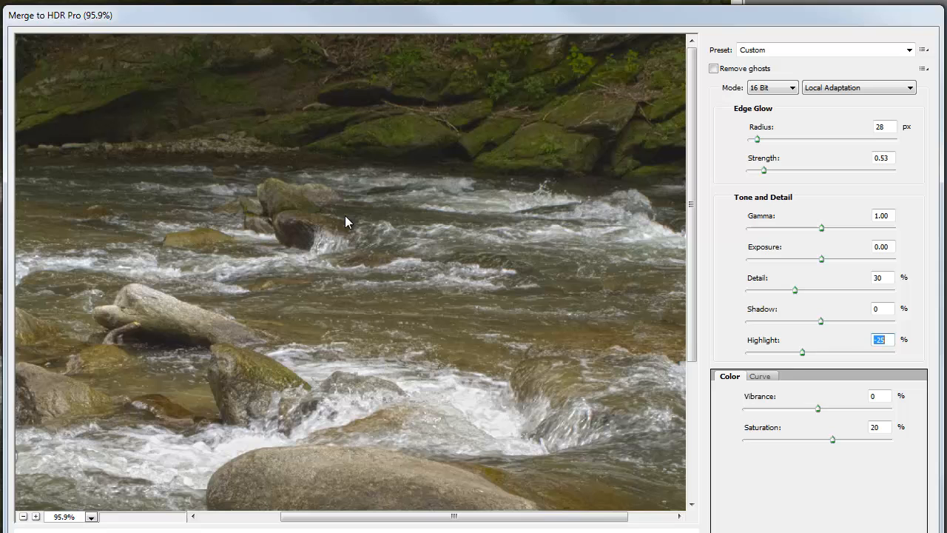
mouse_move(610, 405)
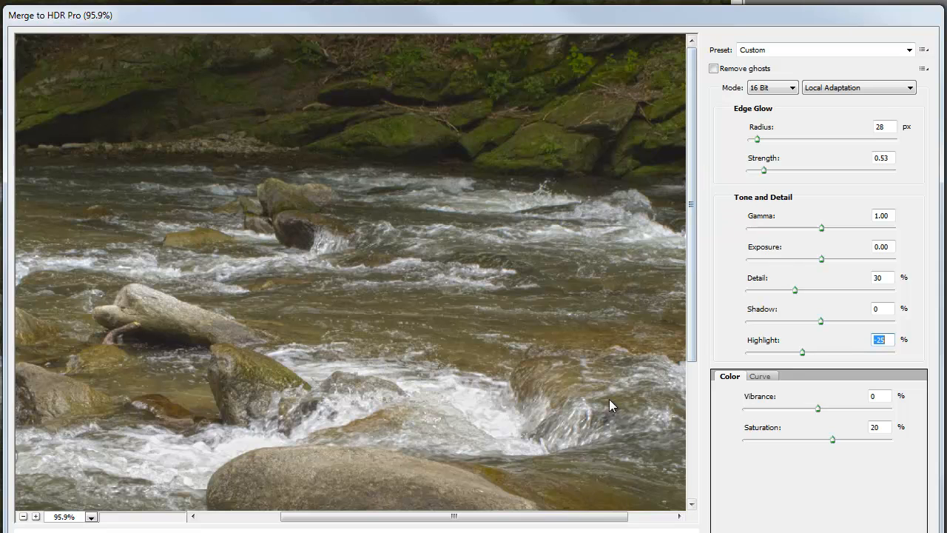
mouse_move(825, 31)
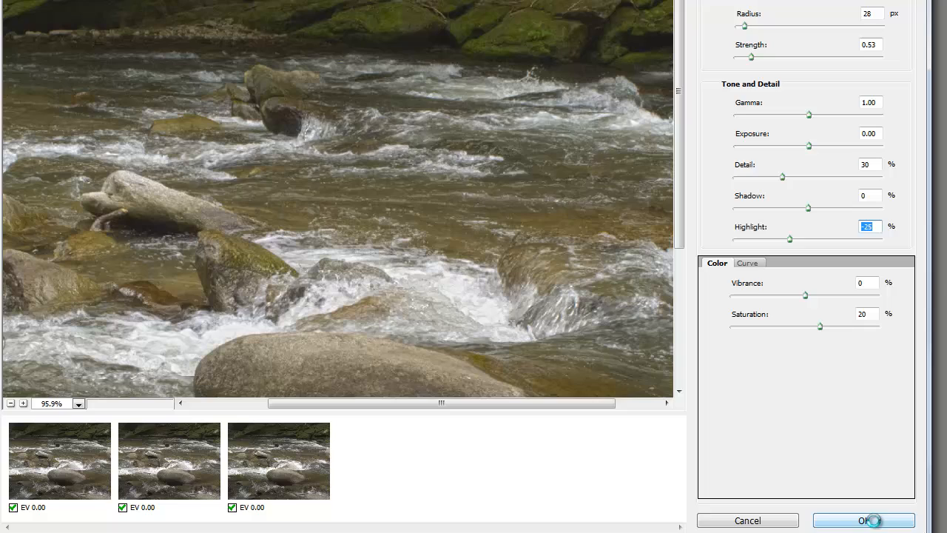
Confirm the HDR merge settings to create the 16-bit river-rapids image
left_click(864, 520)
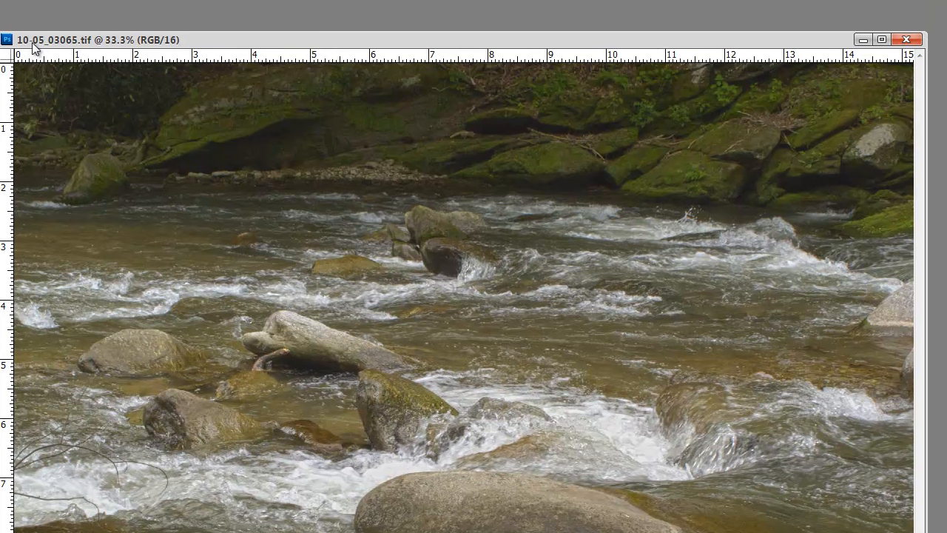
mouse_move(111, 45)
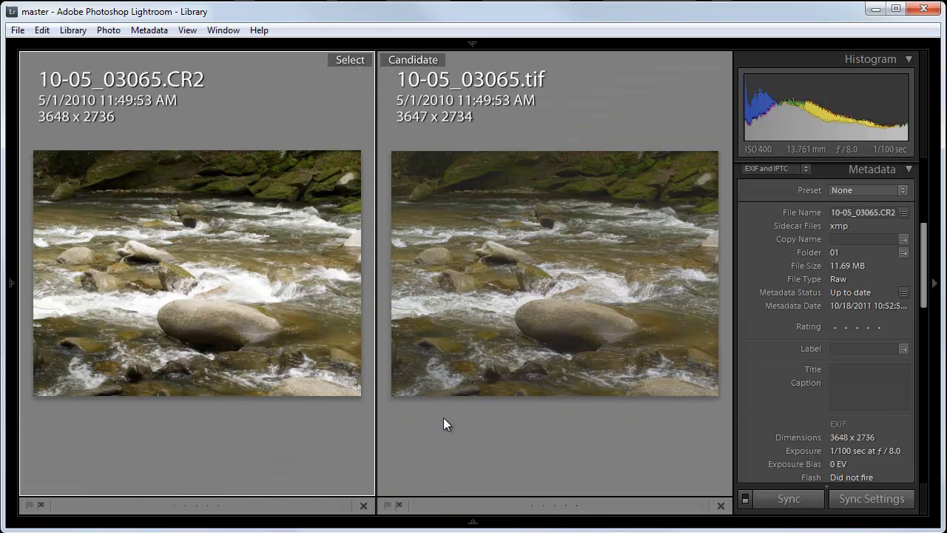
mouse_move(350, 476)
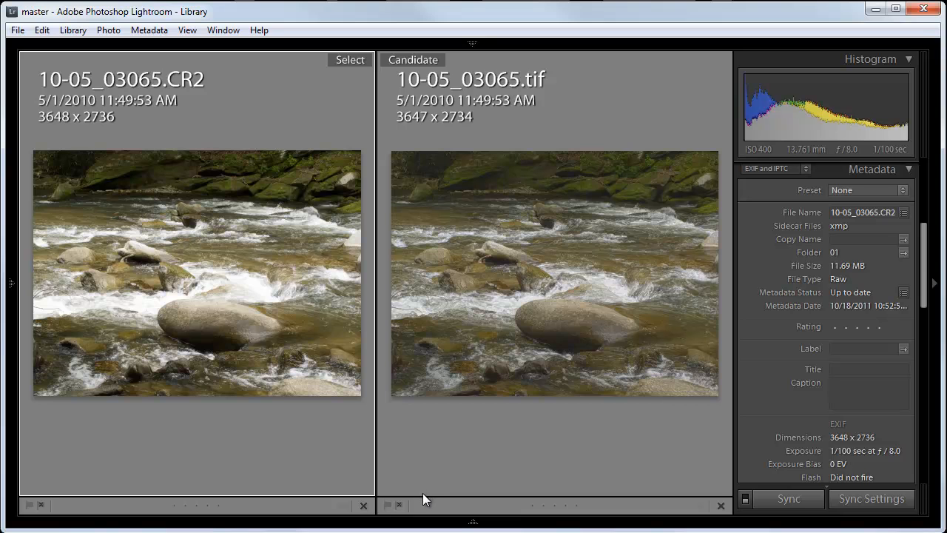
mouse_move(416, 448)
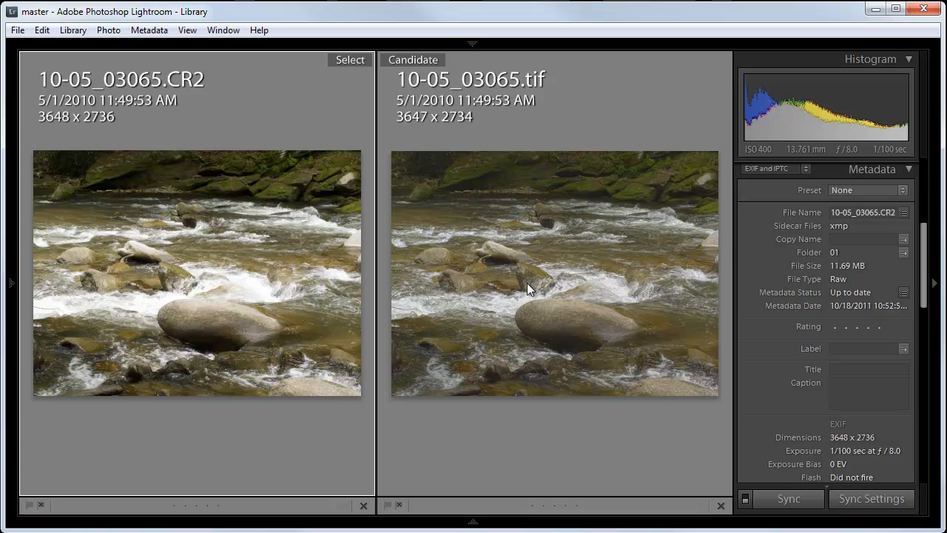
mouse_move(518, 212)
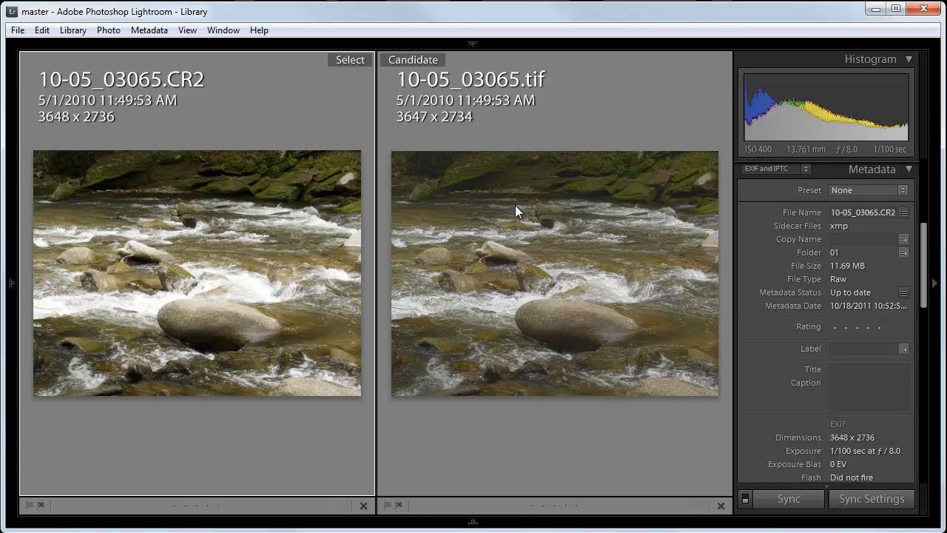
mouse_move(439, 190)
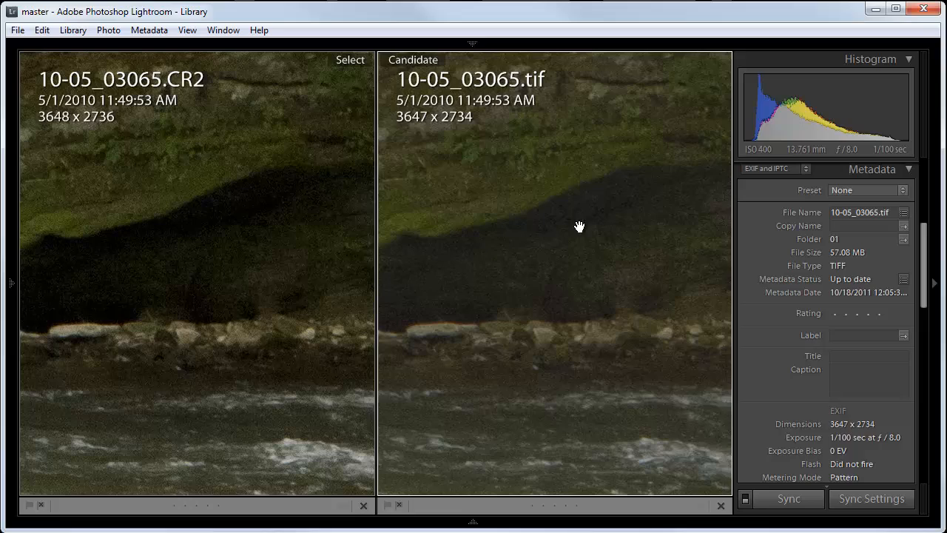
mouse_move(515, 341)
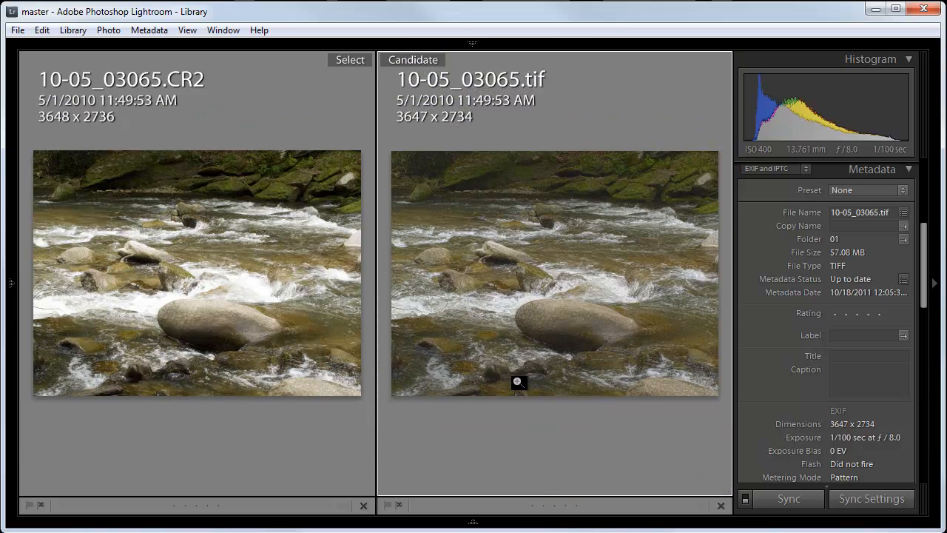
mouse_move(477, 248)
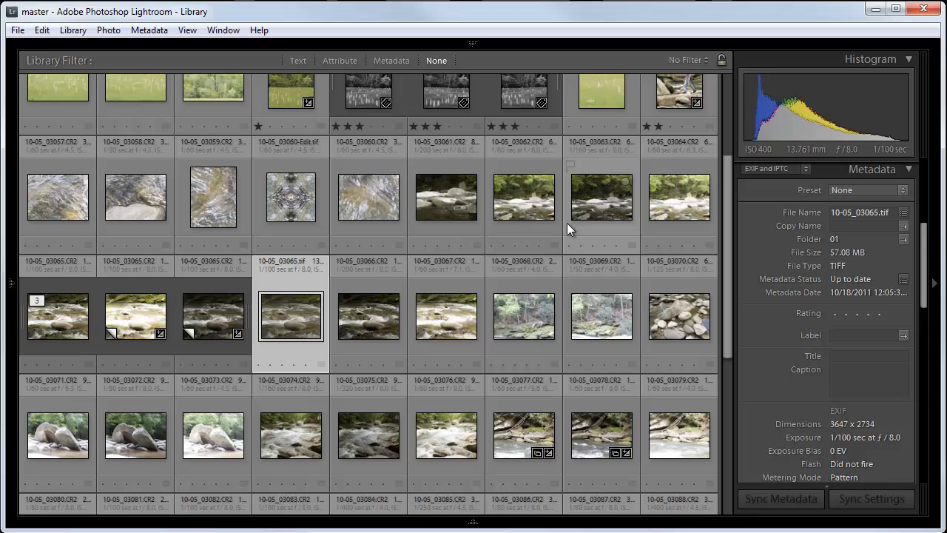
mouse_move(337, 336)
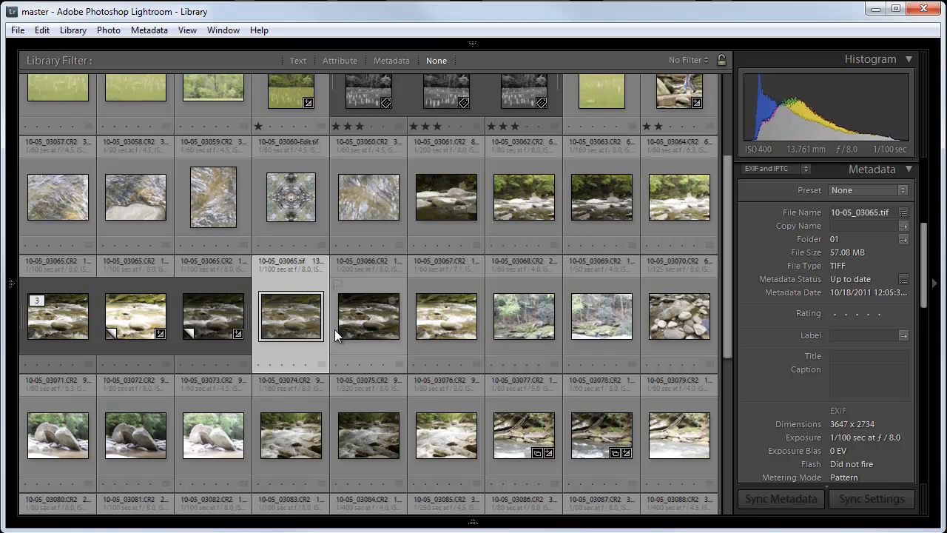
Open the merged HDR TIFF thumbnail in Loupe view
double_click(290, 316)
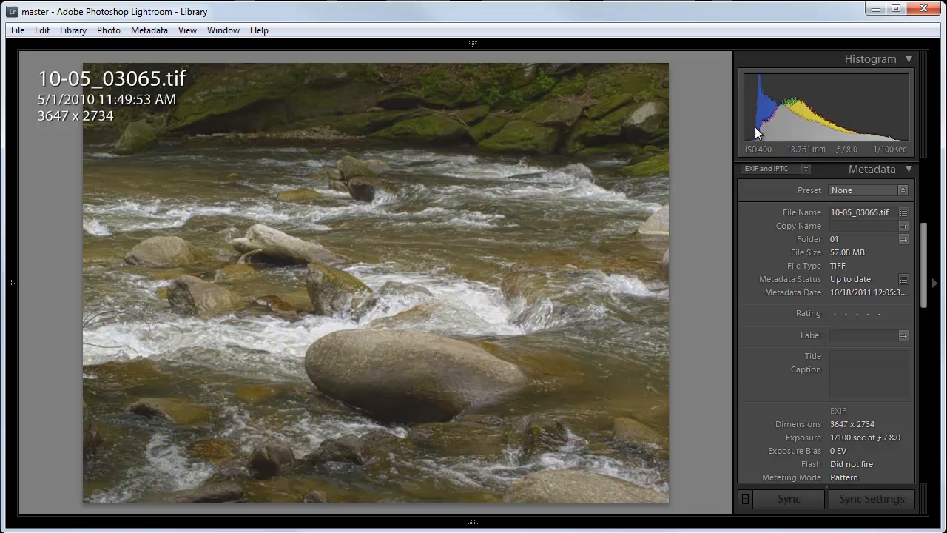
mouse_move(754, 129)
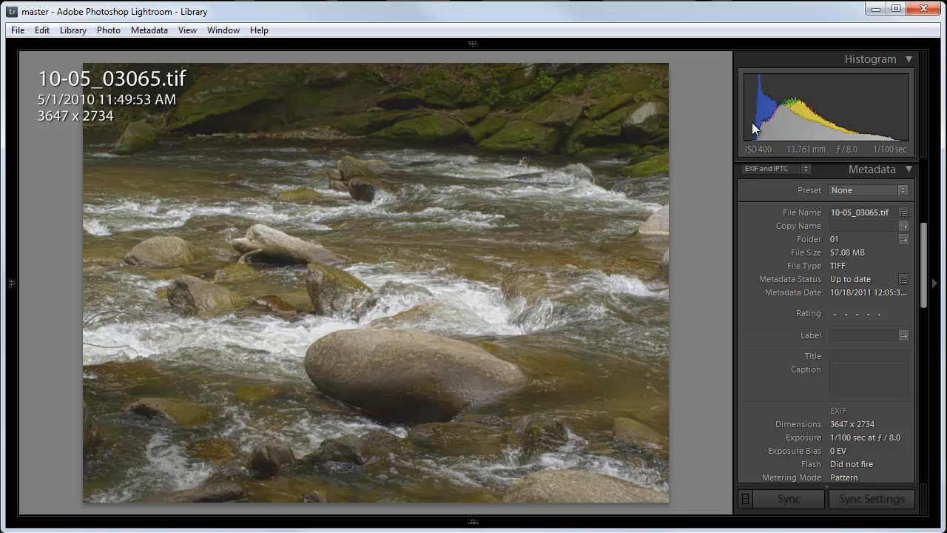
mouse_move(777, 164)
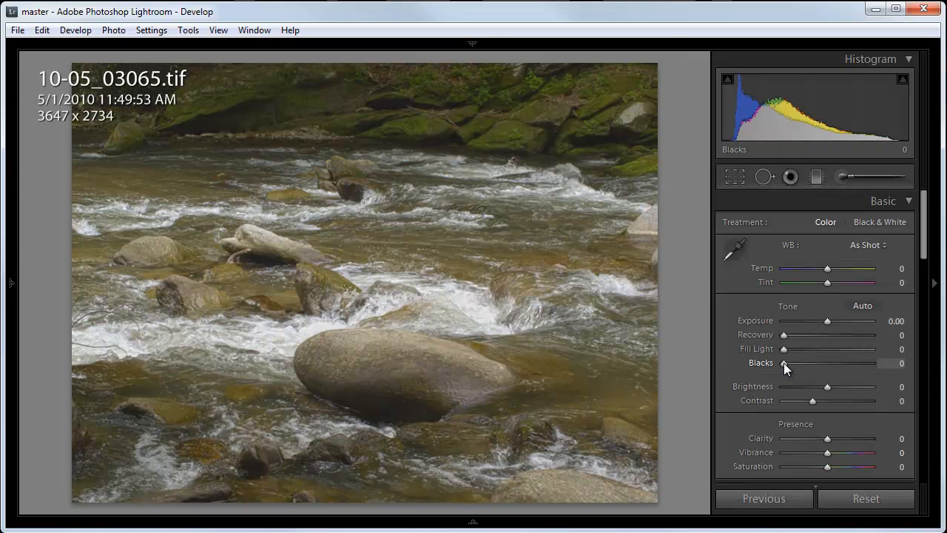
Set the HDR TIFF's Exposure to +0.58 and Blacks to 5
left_click_drag(784, 362, 790, 363)
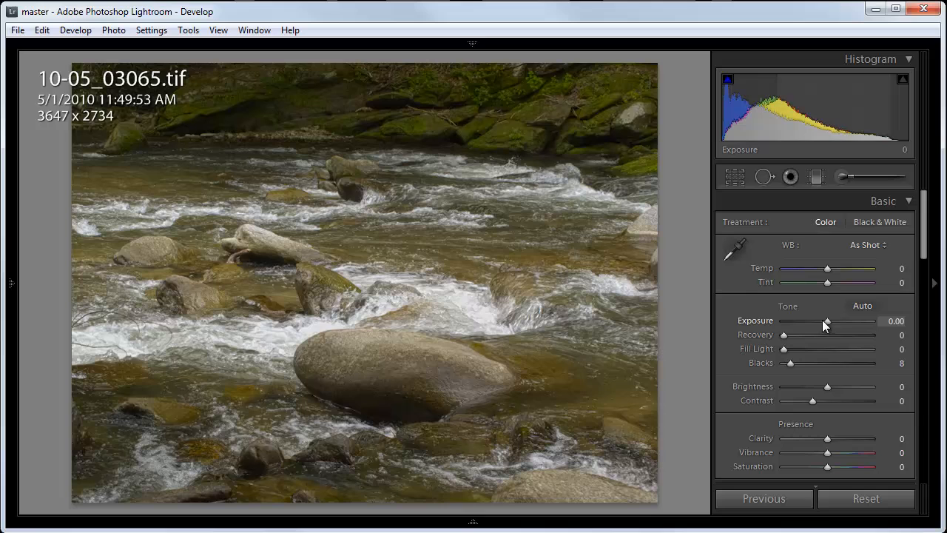
left_click_drag(827, 321, 831, 321)
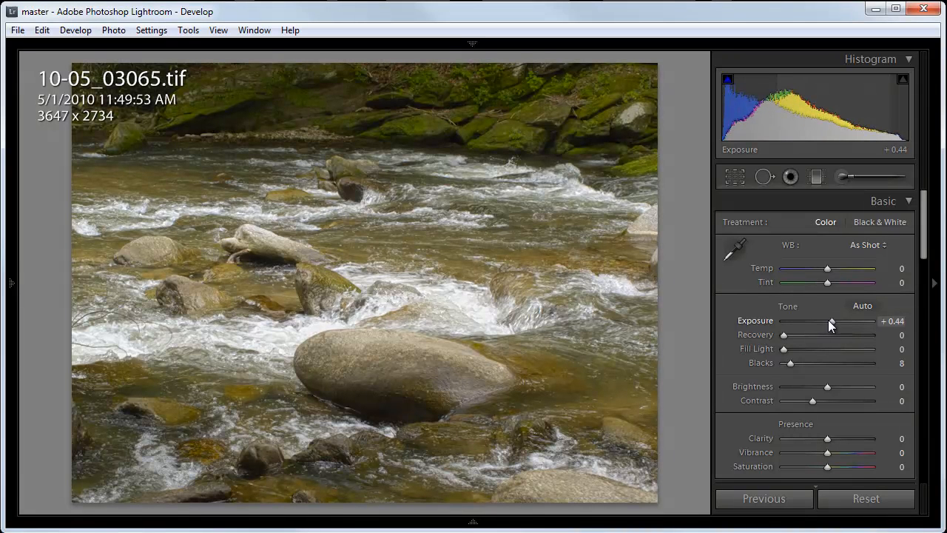
left_click_drag(828, 321, 834, 321)
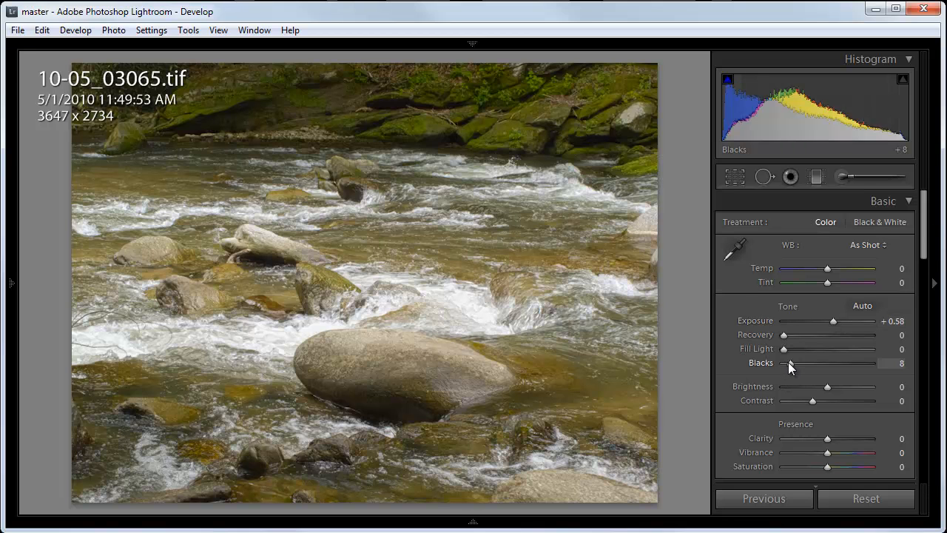
left_click_drag(795, 363, 788, 364)
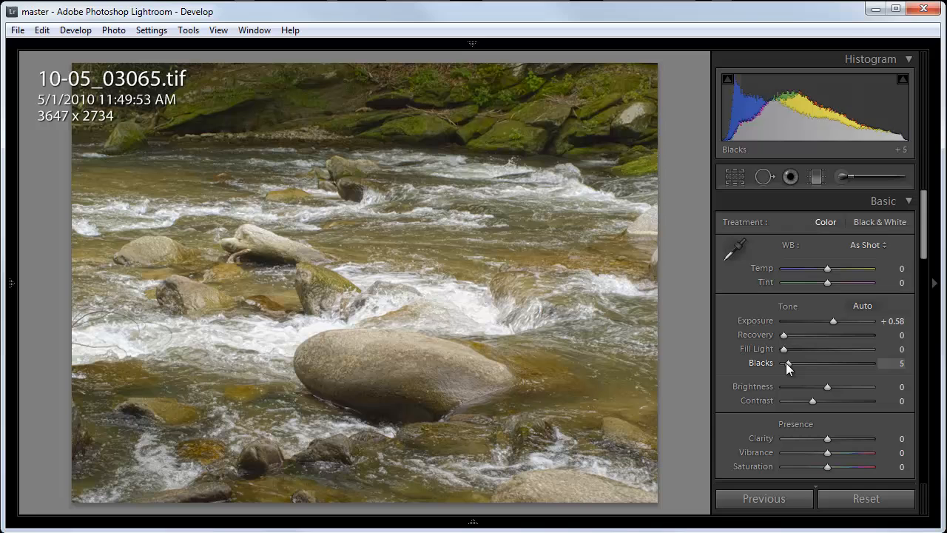
left_click_drag(788, 363, 789, 363)
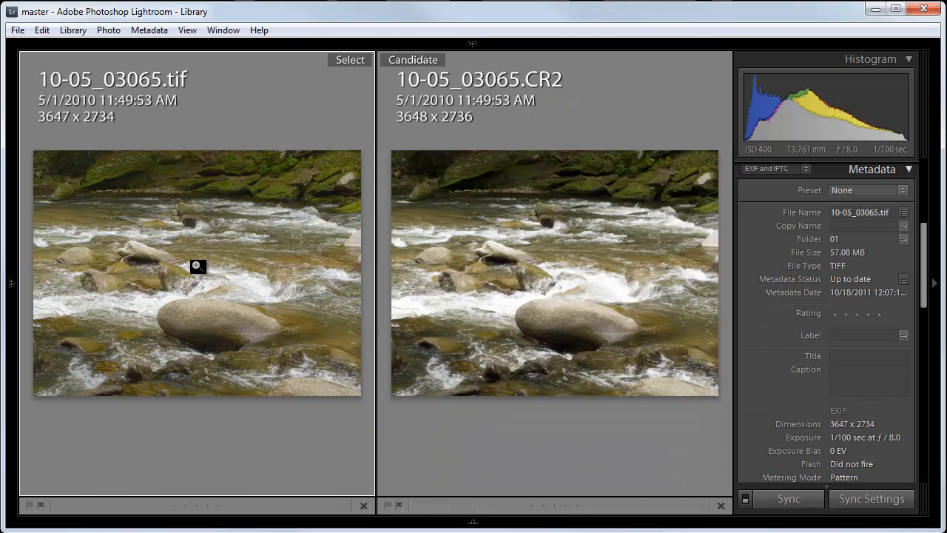
mouse_move(598, 283)
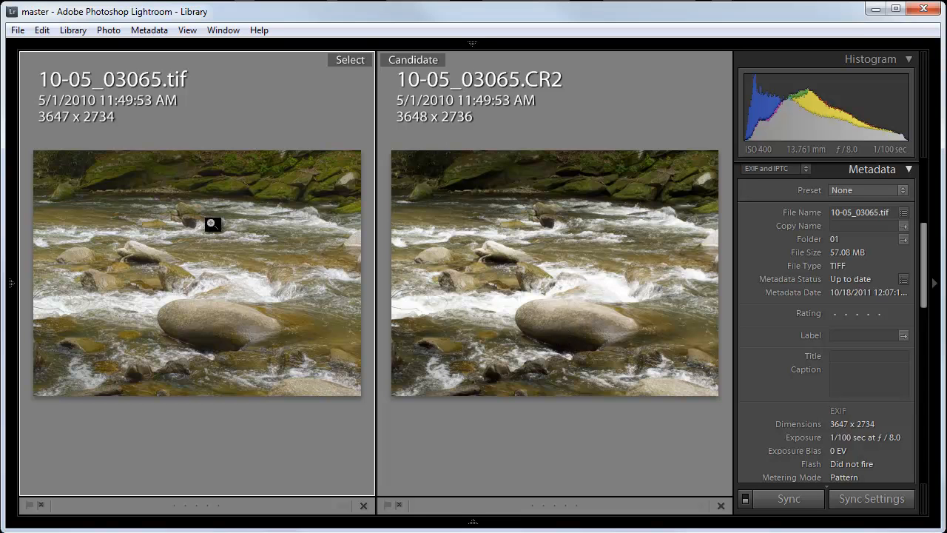
mouse_move(142, 185)
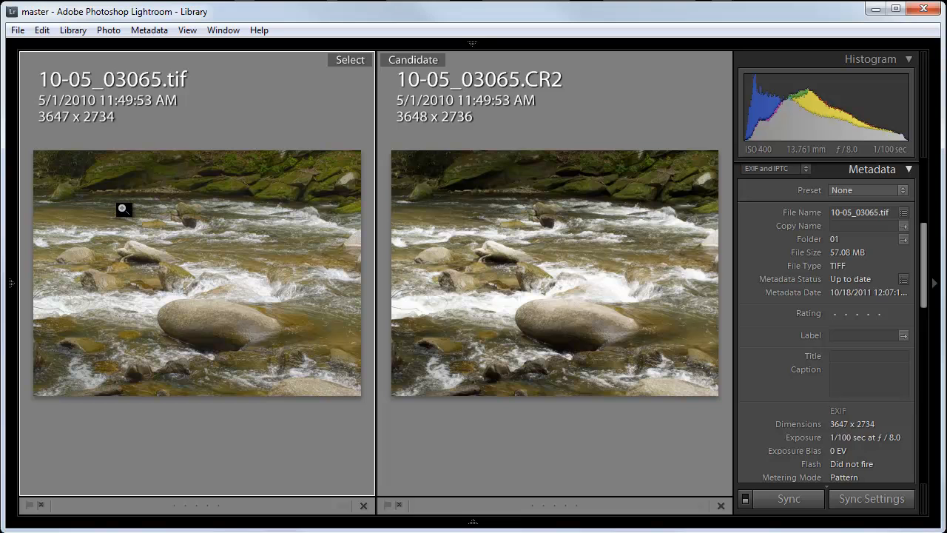
mouse_move(128, 216)
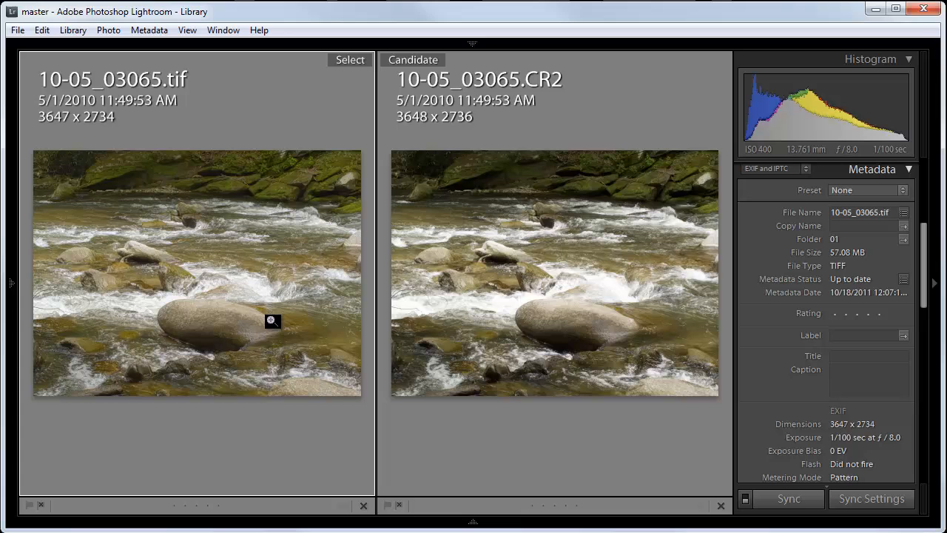
mouse_move(277, 461)
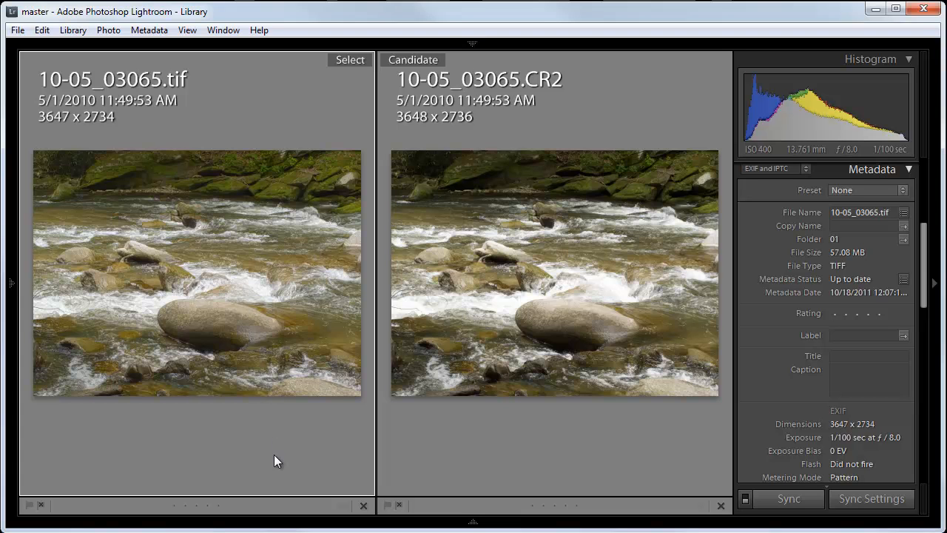